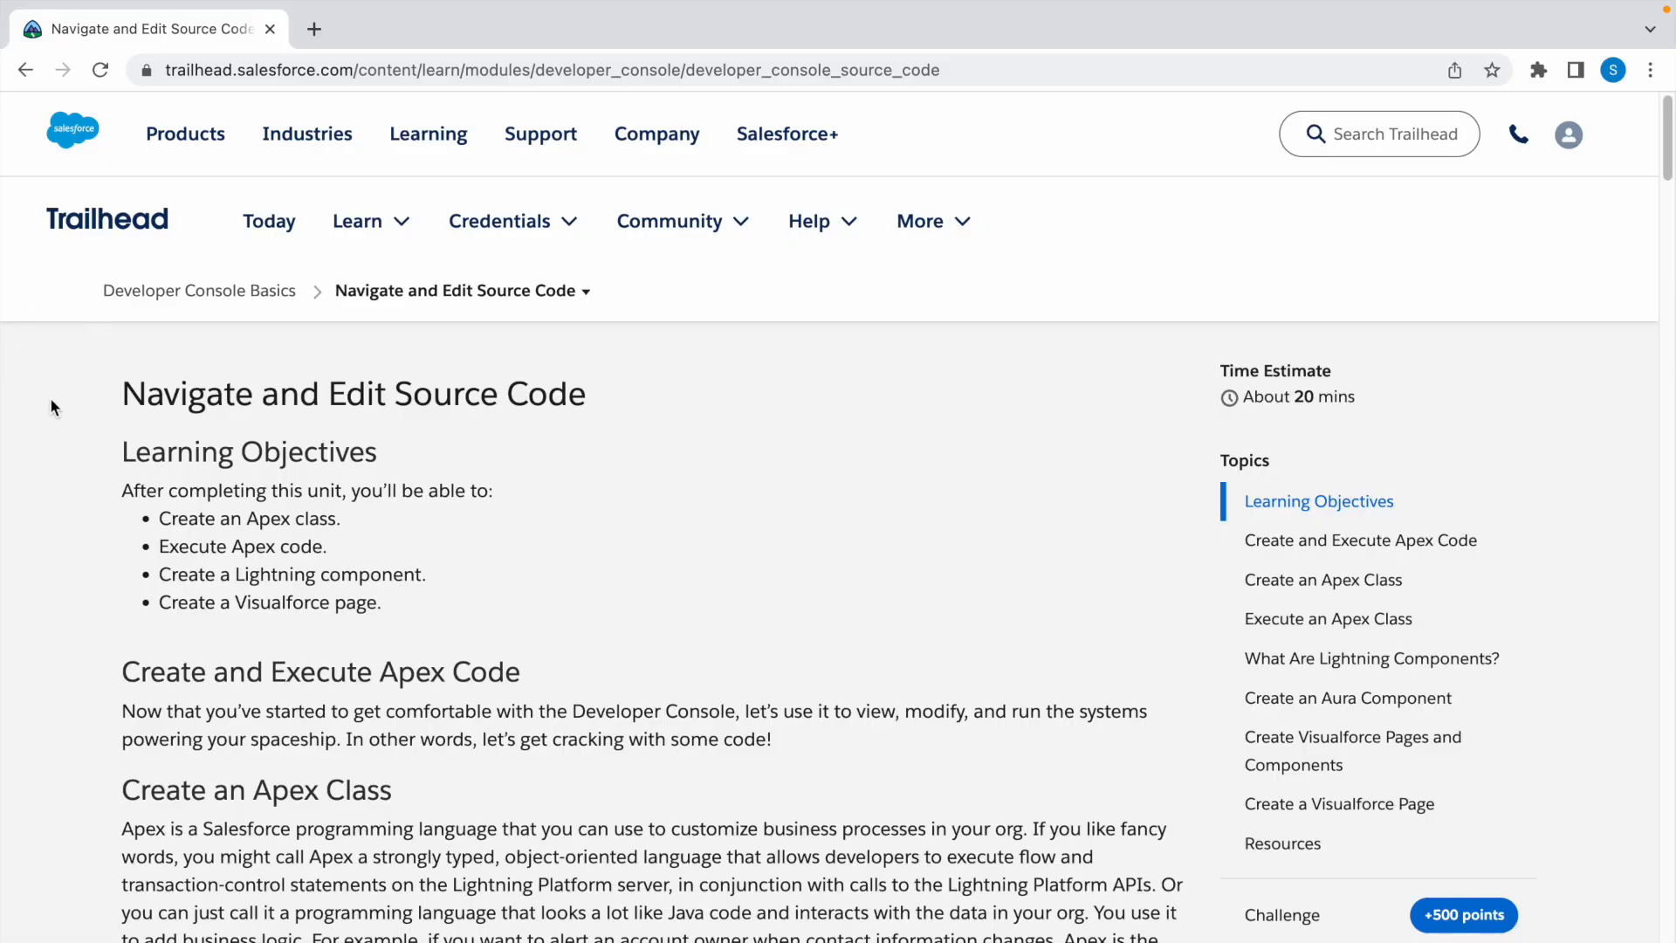
# Step: Highlight the Trailhead unit title and scroll toward the Salesforce org setup options
pyautogui.tripleClick(353, 393)
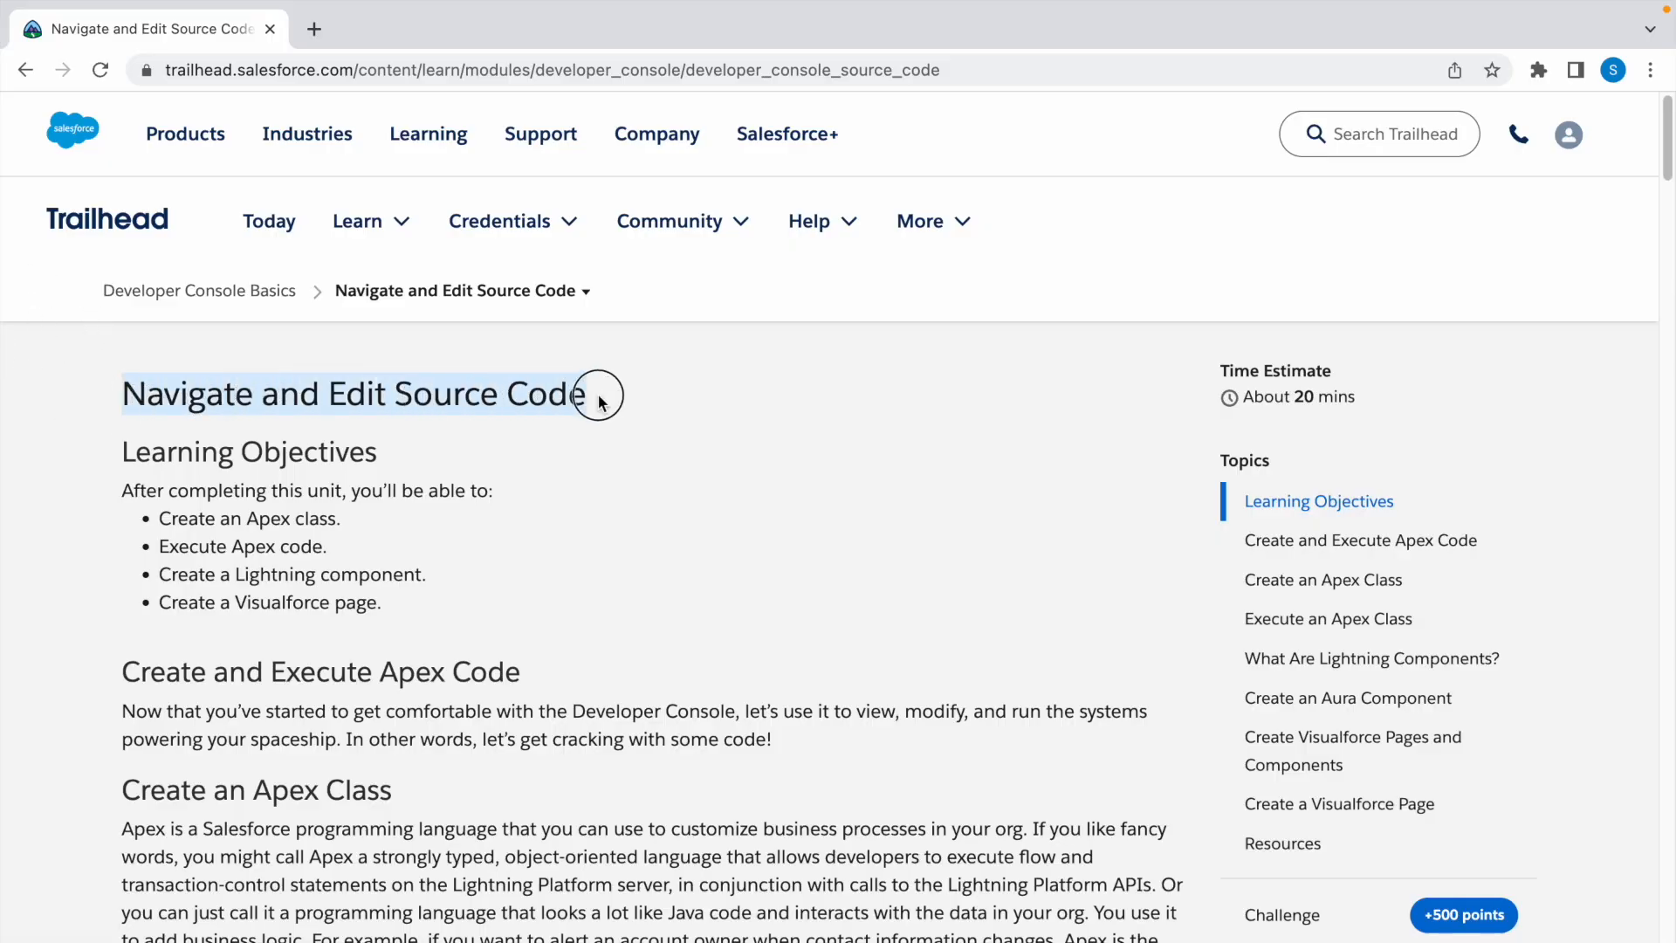
pyautogui.scroll(-3)
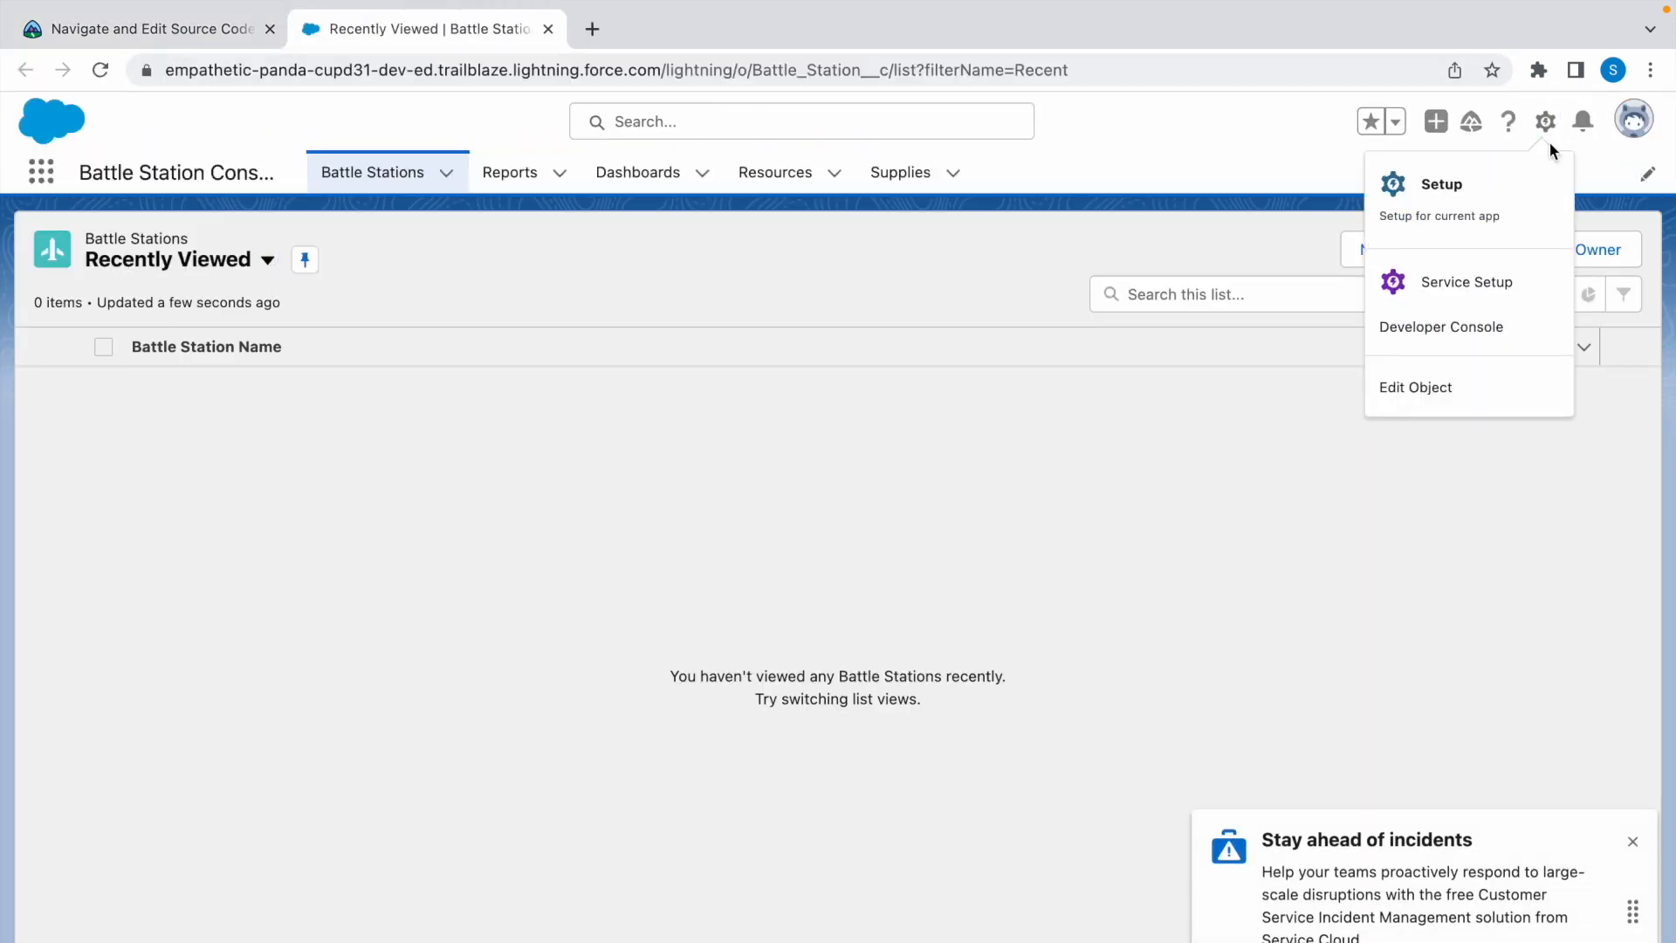
# Step: Launch the Developer Console from Setup and close the Battle Stations list tab
pyautogui.click(1441, 328)
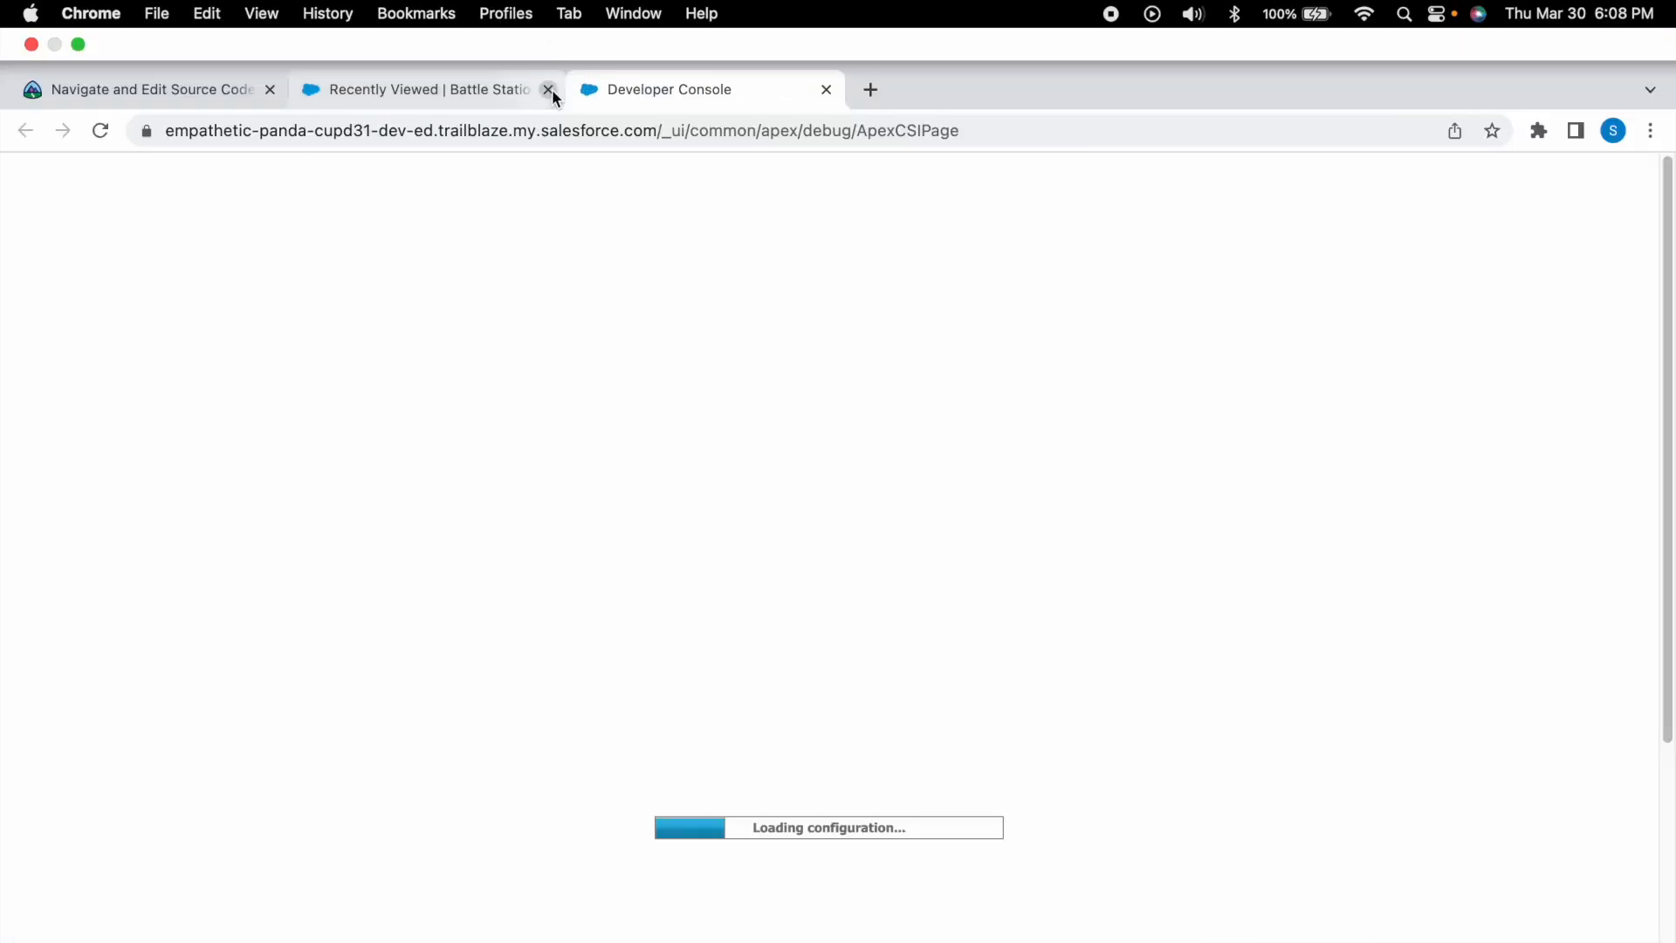
pyautogui.click(547, 89)
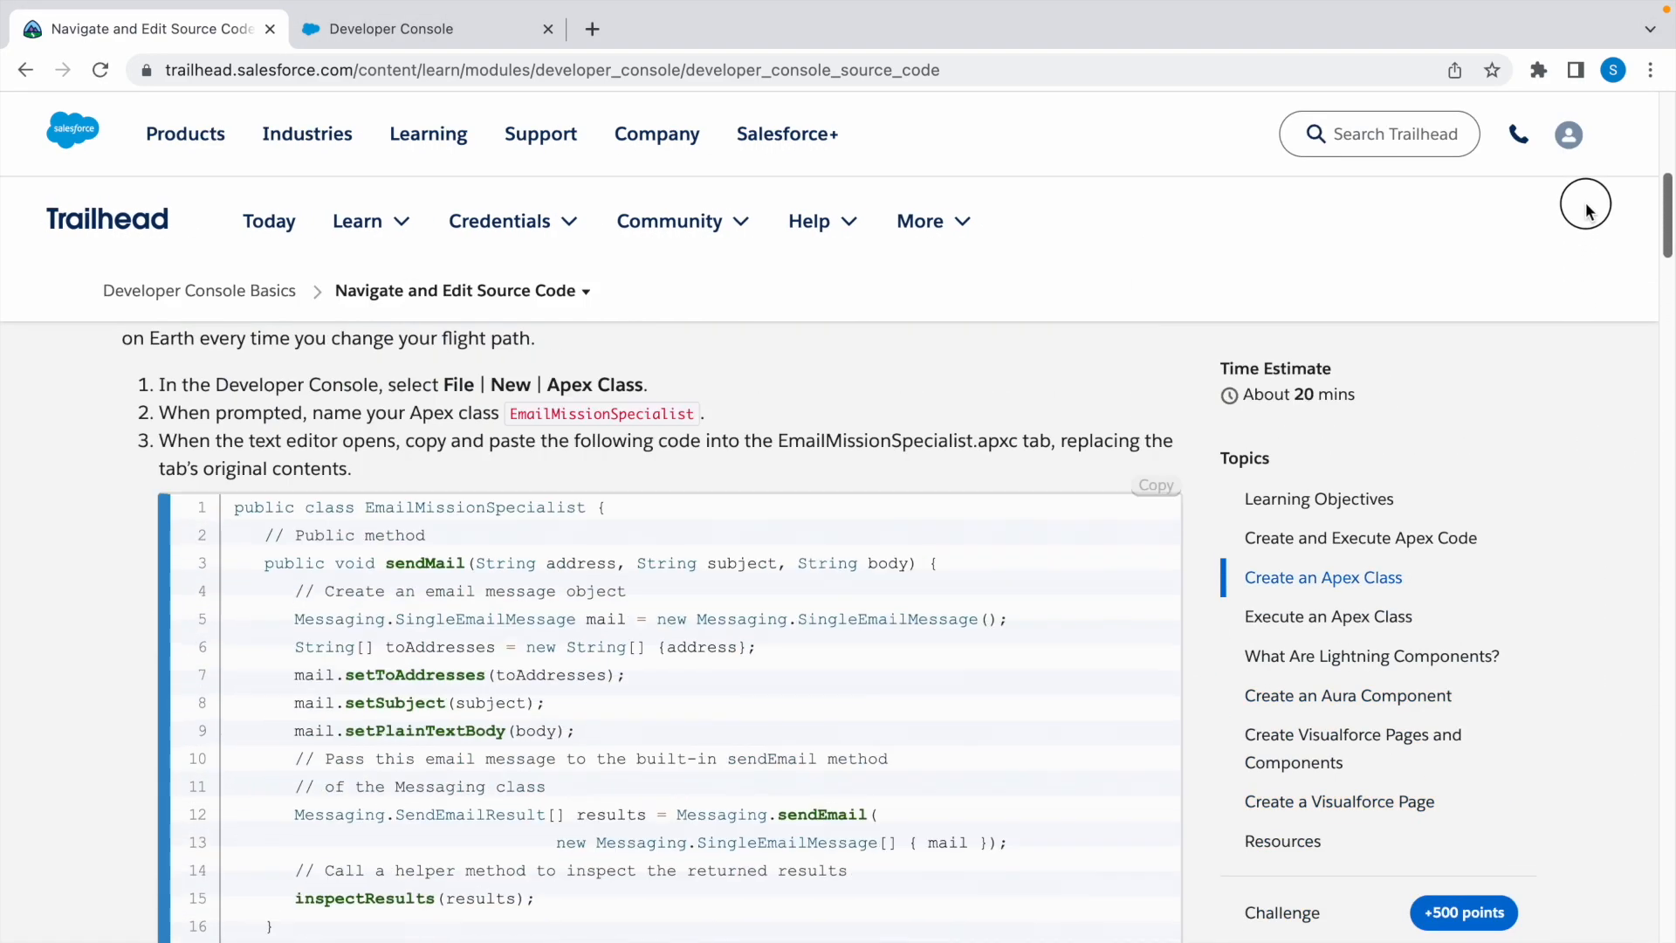
pyautogui.scroll(-3)
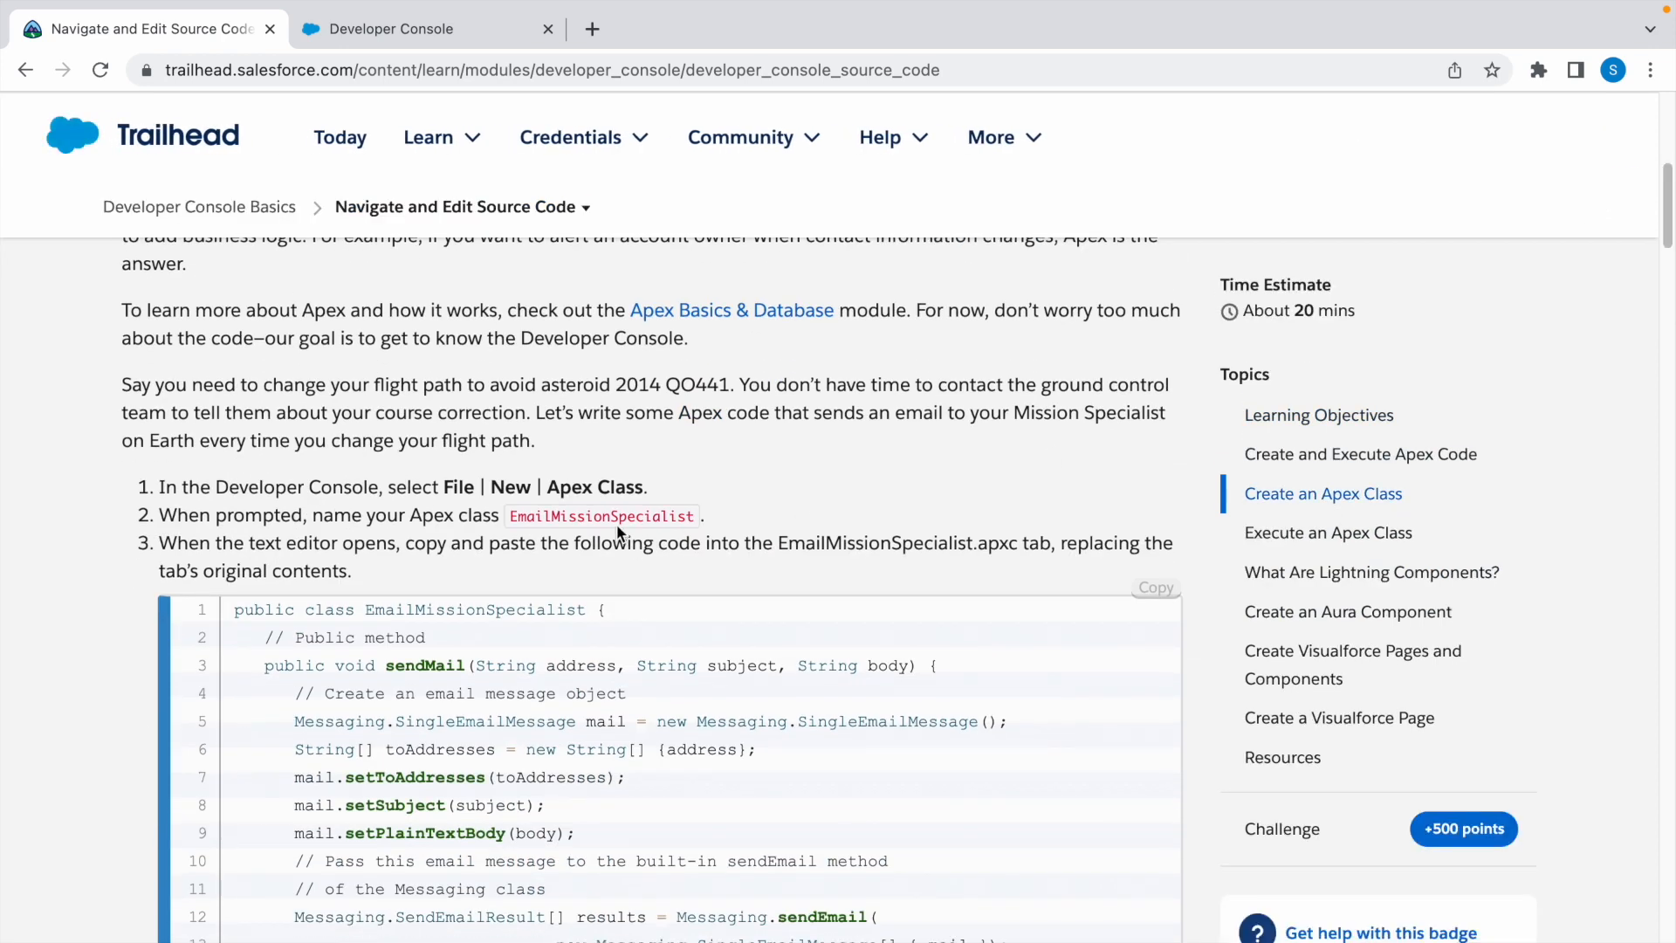
pyautogui.click(426, 137)
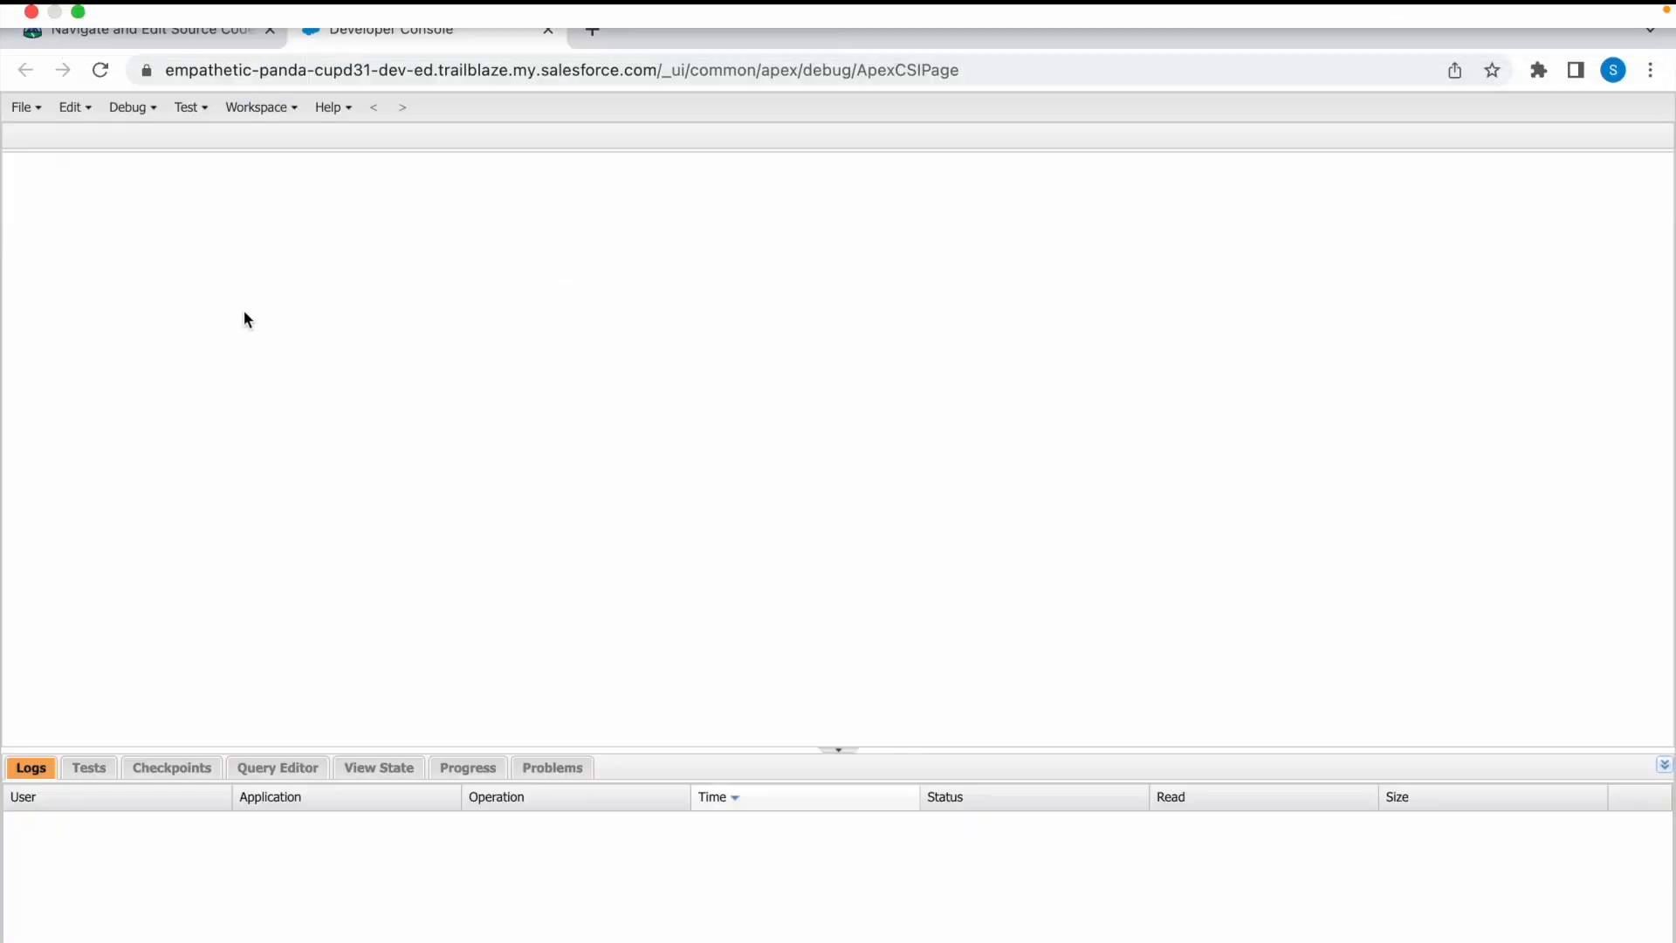
# Step: Create a new Apex class named EmailMissionSpecialist in Developer Console
pyautogui.click(21, 106)
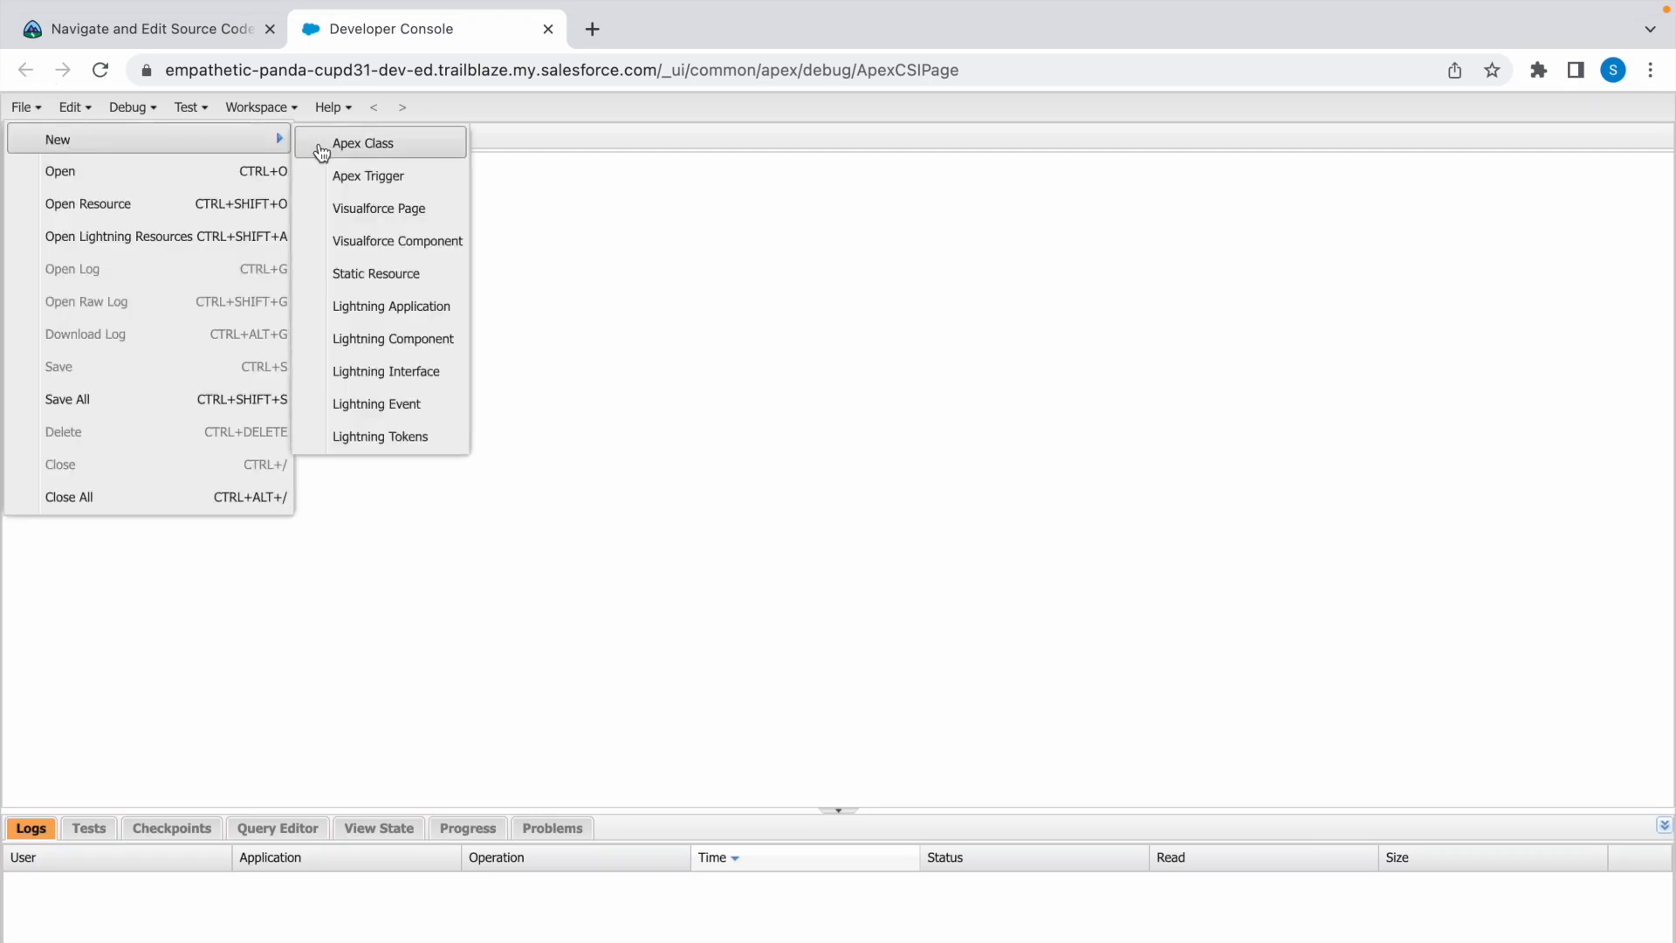
pyautogui.click(147, 28)
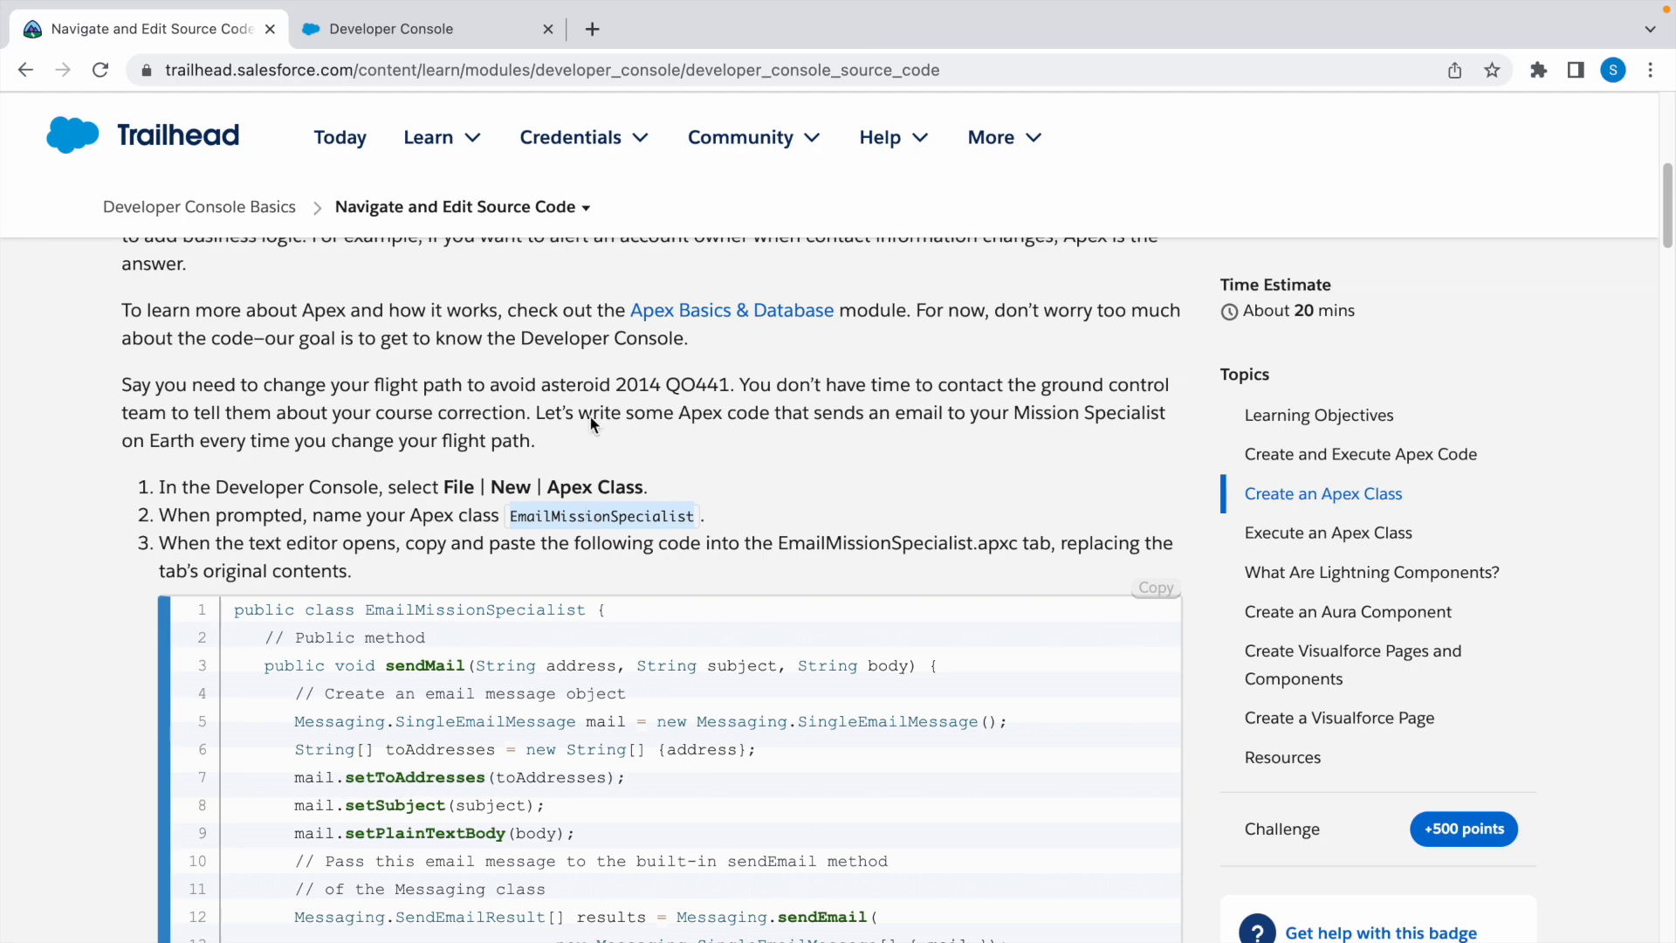
pyautogui.click(400, 29)
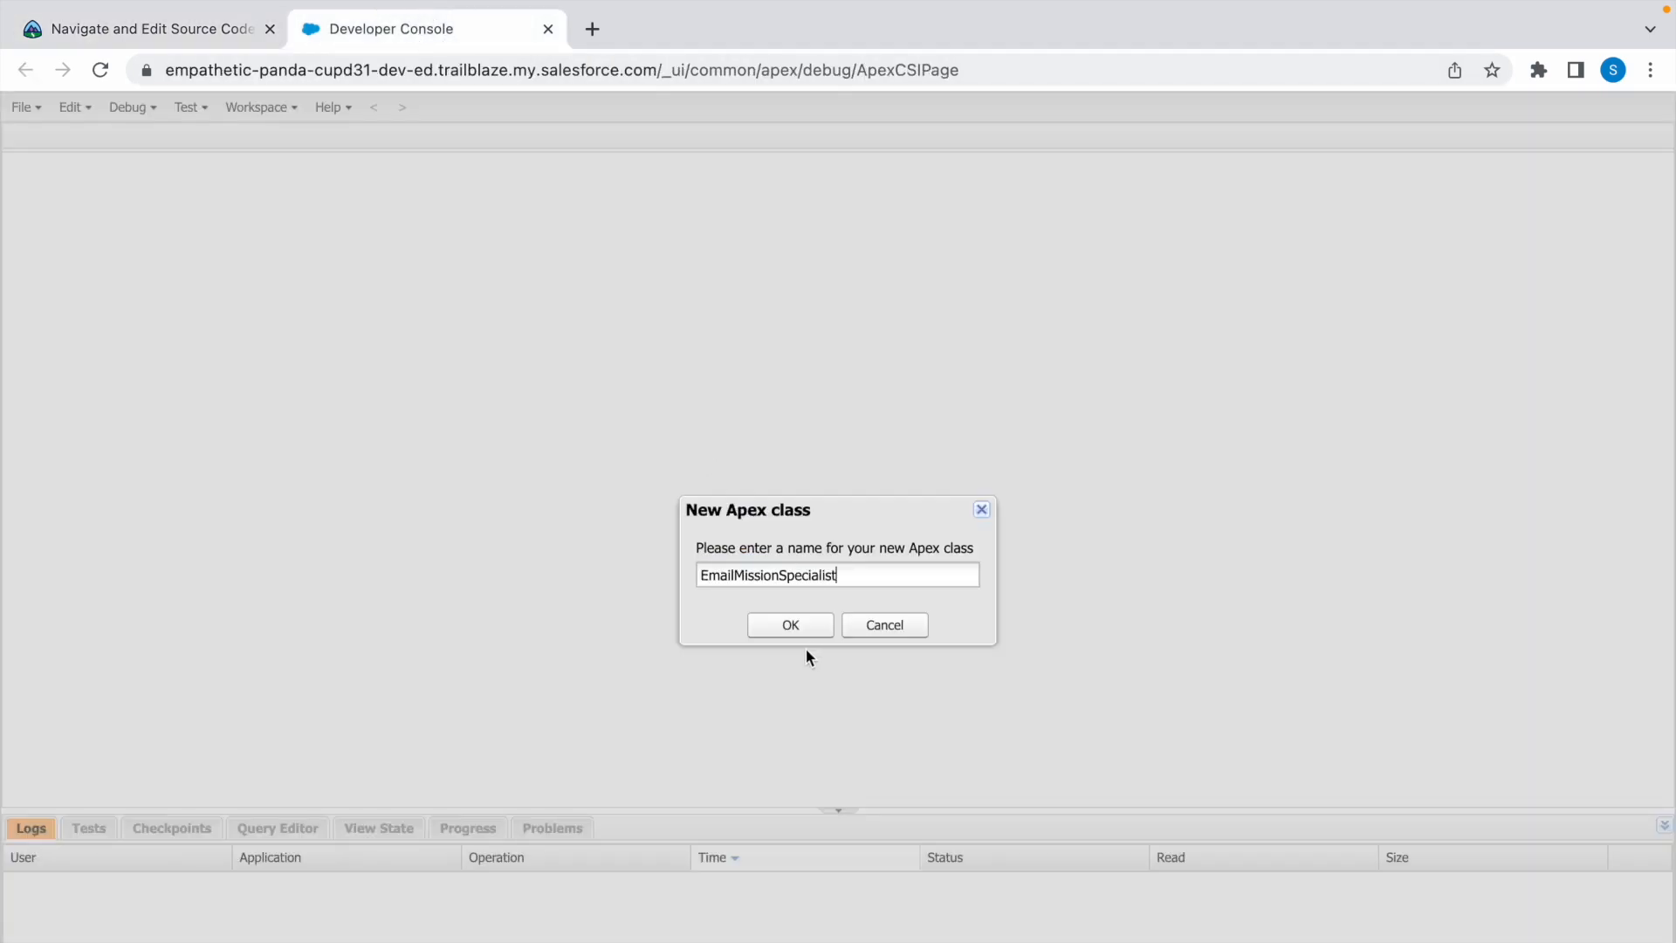
pyautogui.click(790, 624)
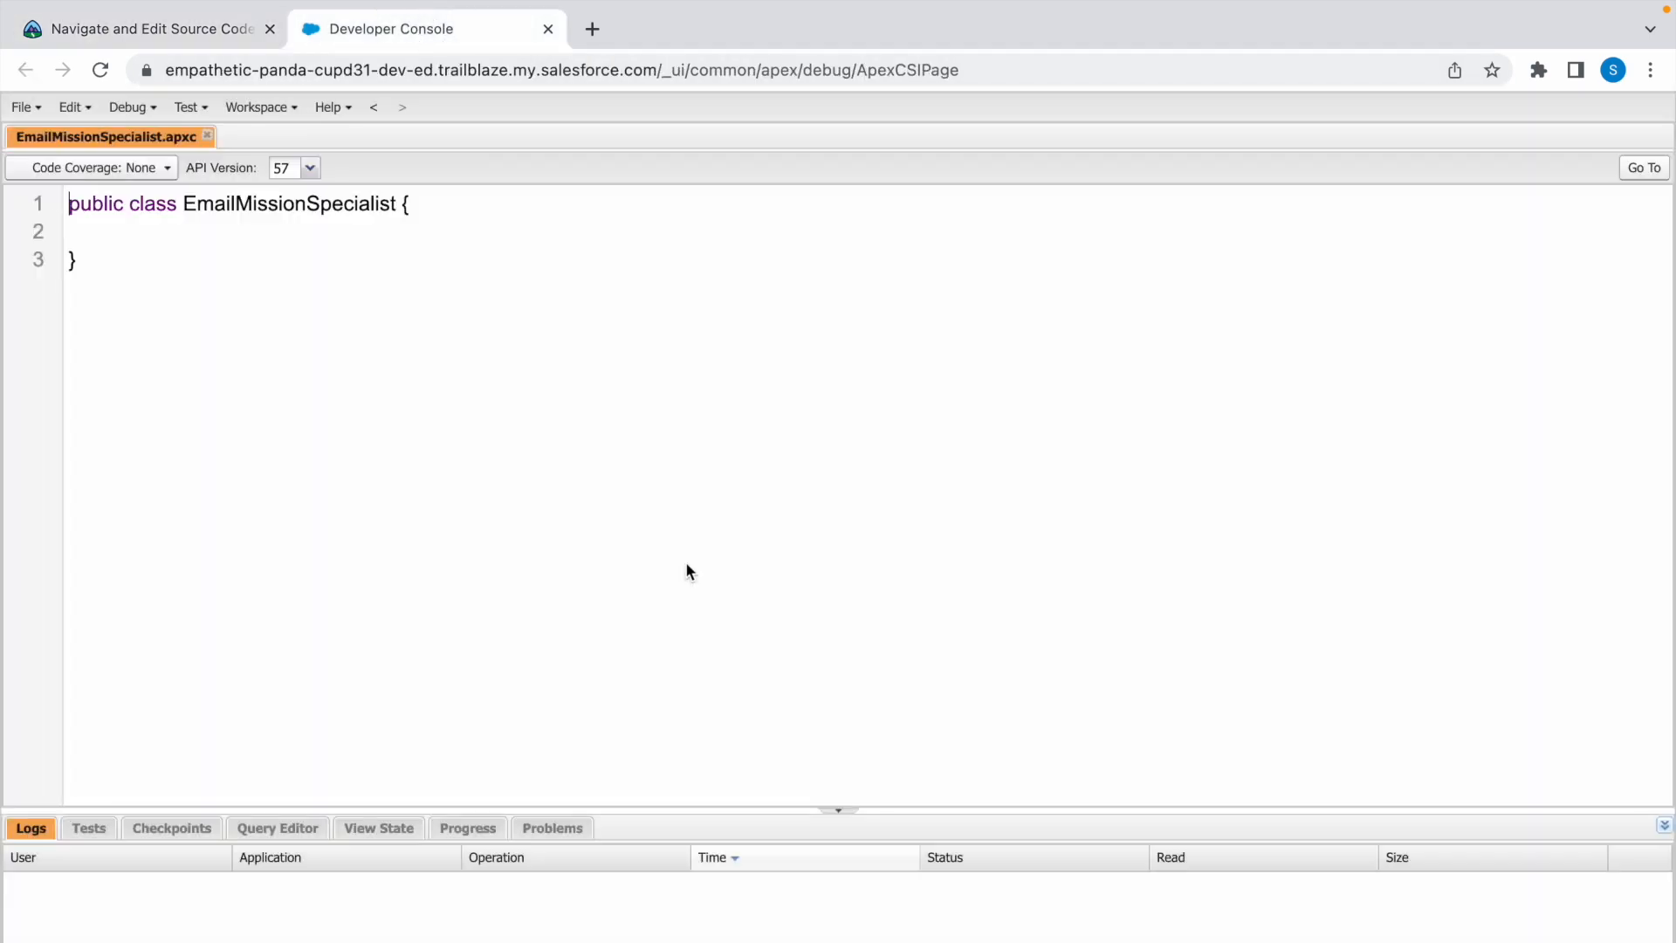
# Step: Paste the unit's 35-line email-sending code into EmailMissionSpecialist and save it
pyautogui.click(147, 28)
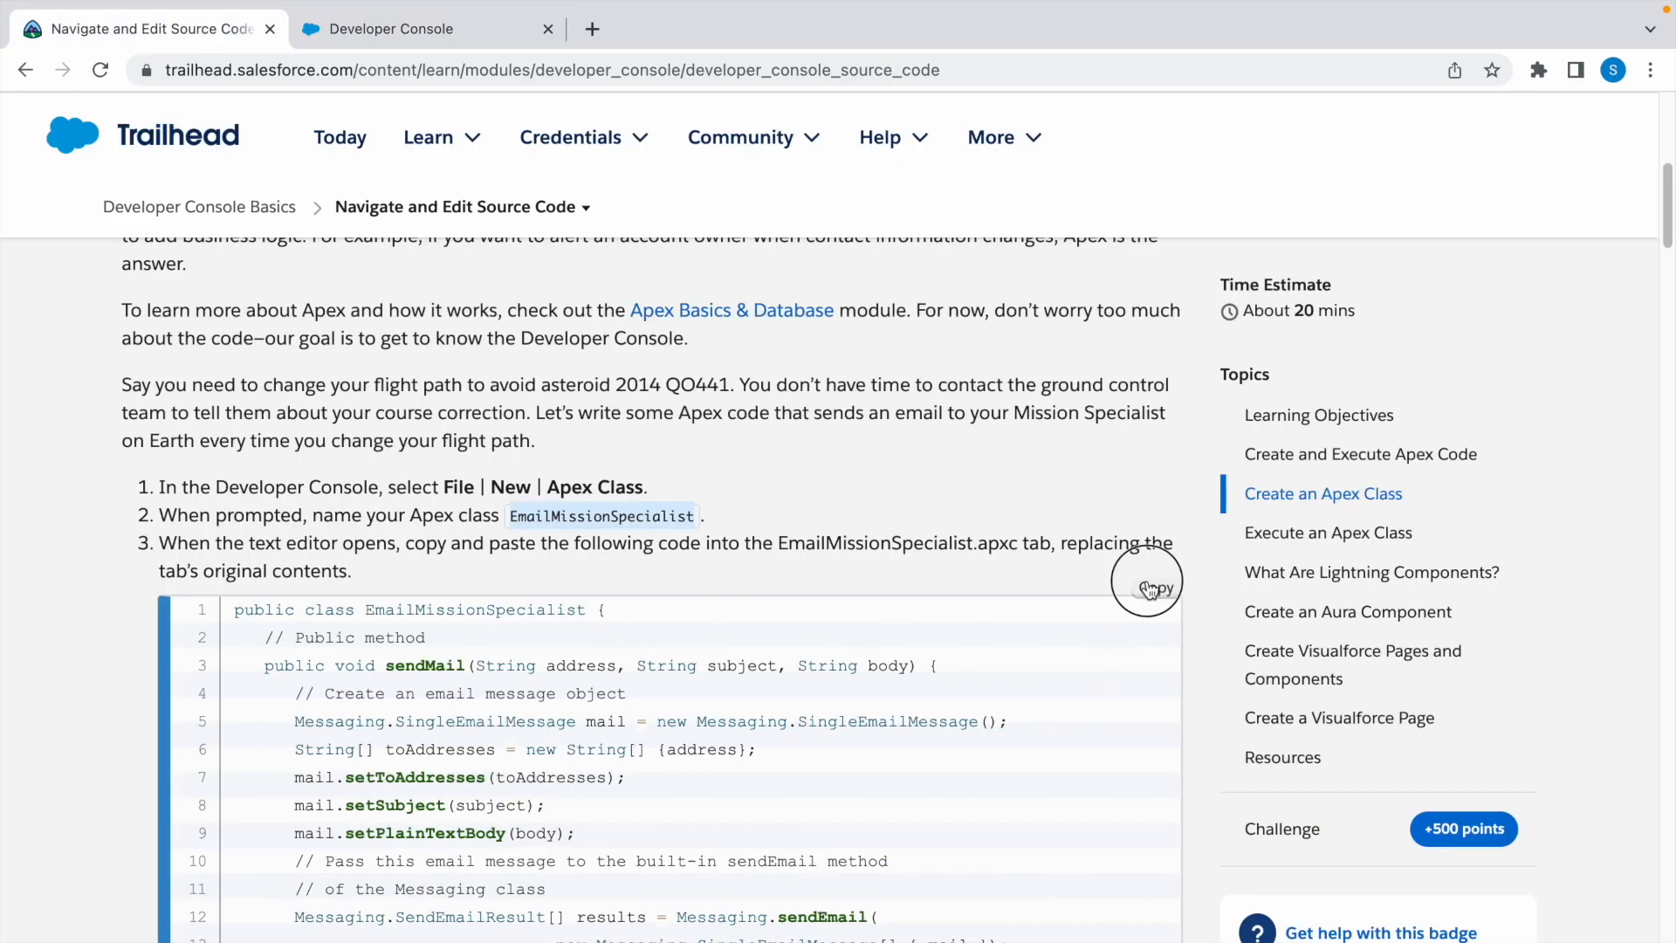
pyautogui.click(424, 28)
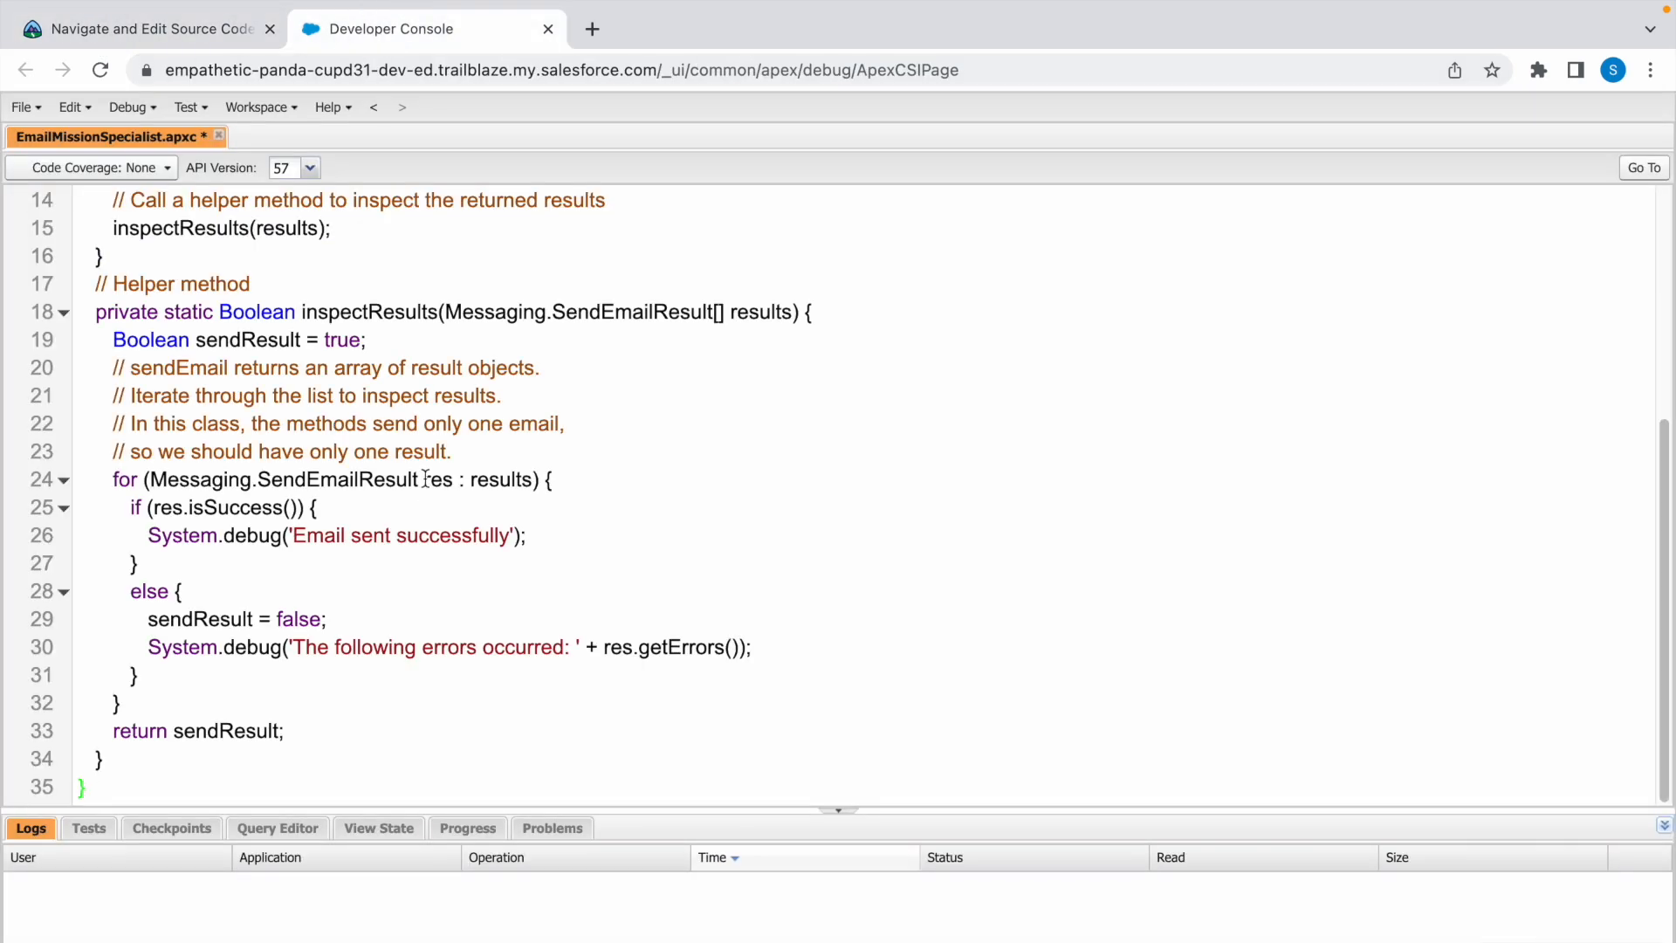
pyautogui.click(149, 29)
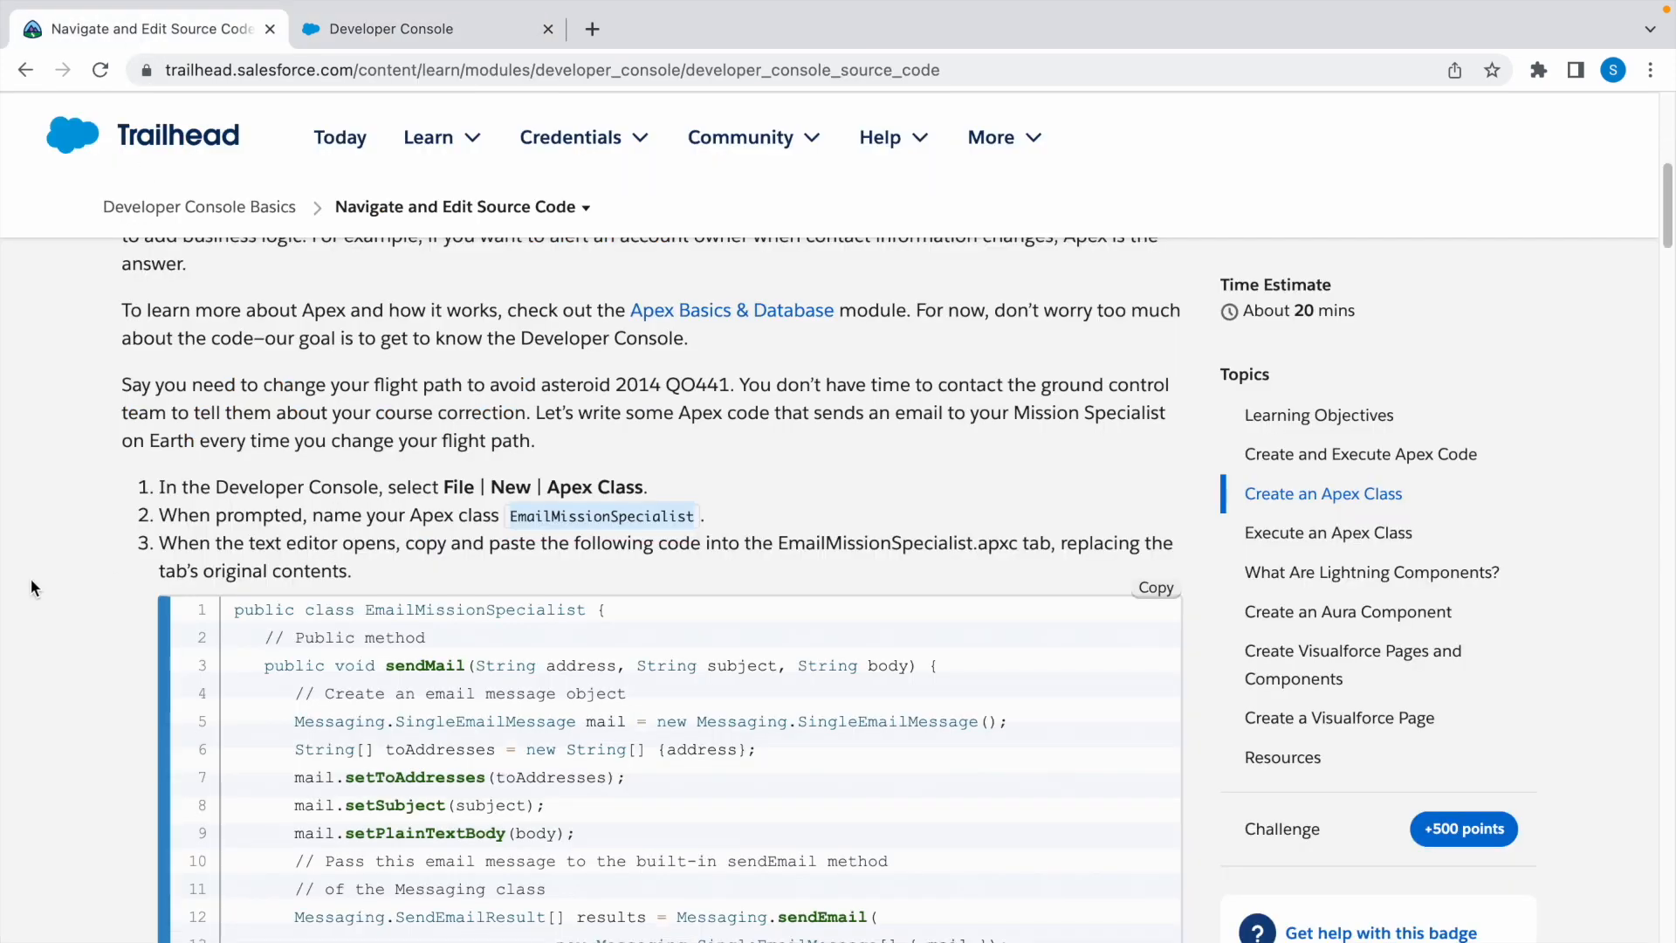
pyautogui.scroll(-3)
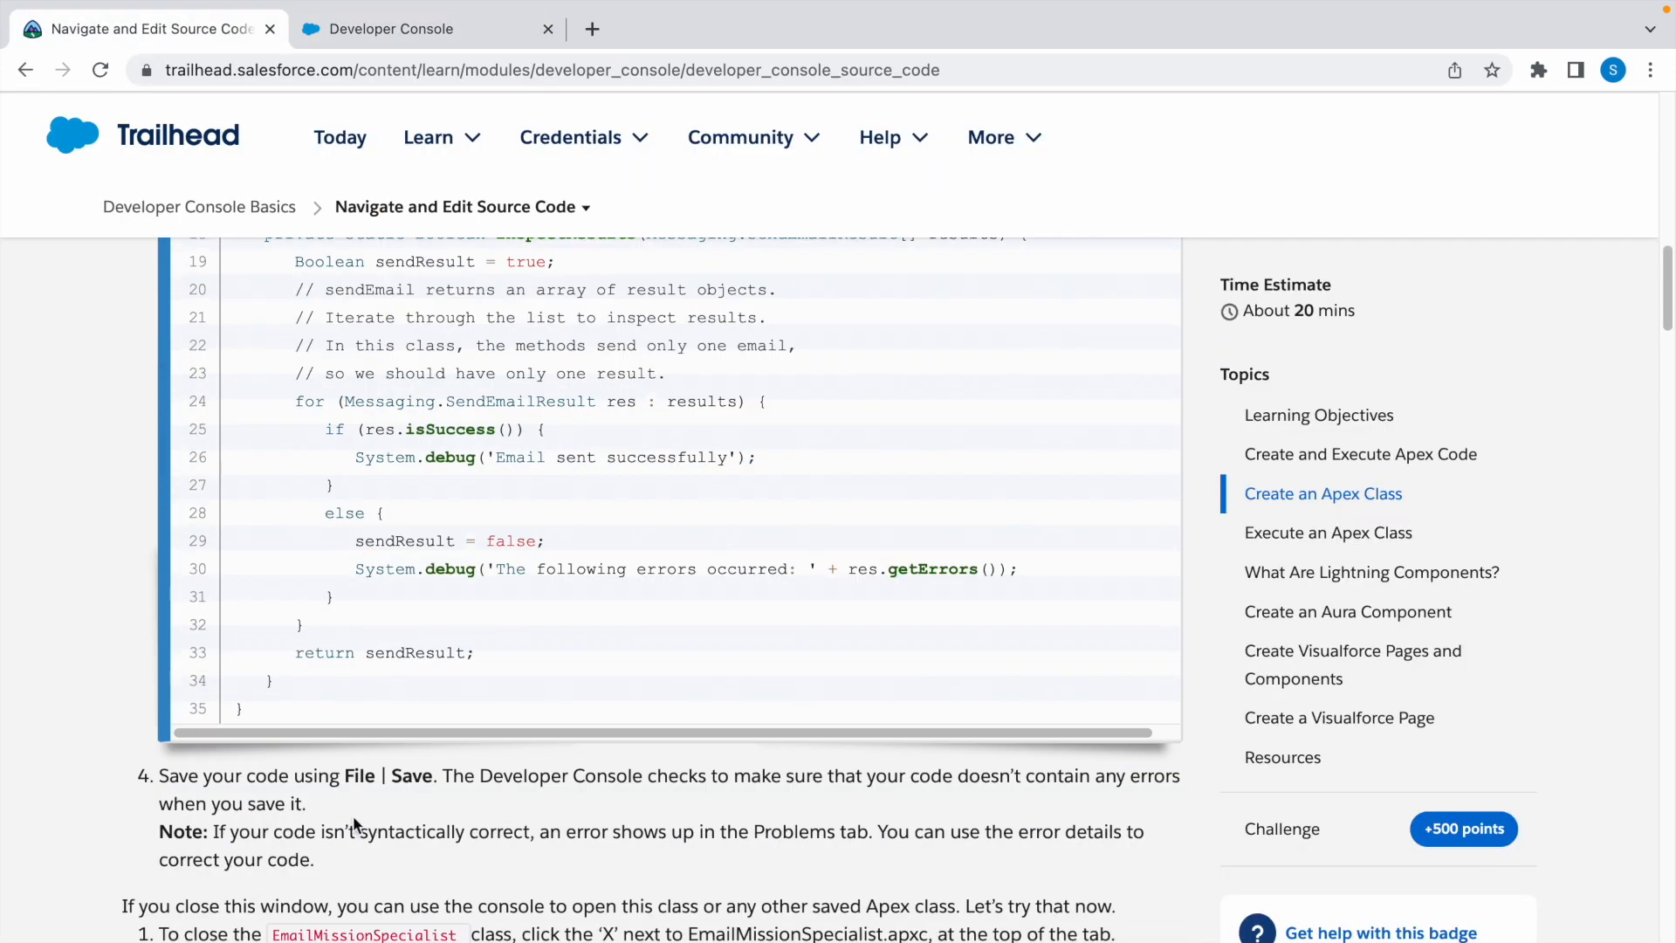
pyautogui.click(396, 29)
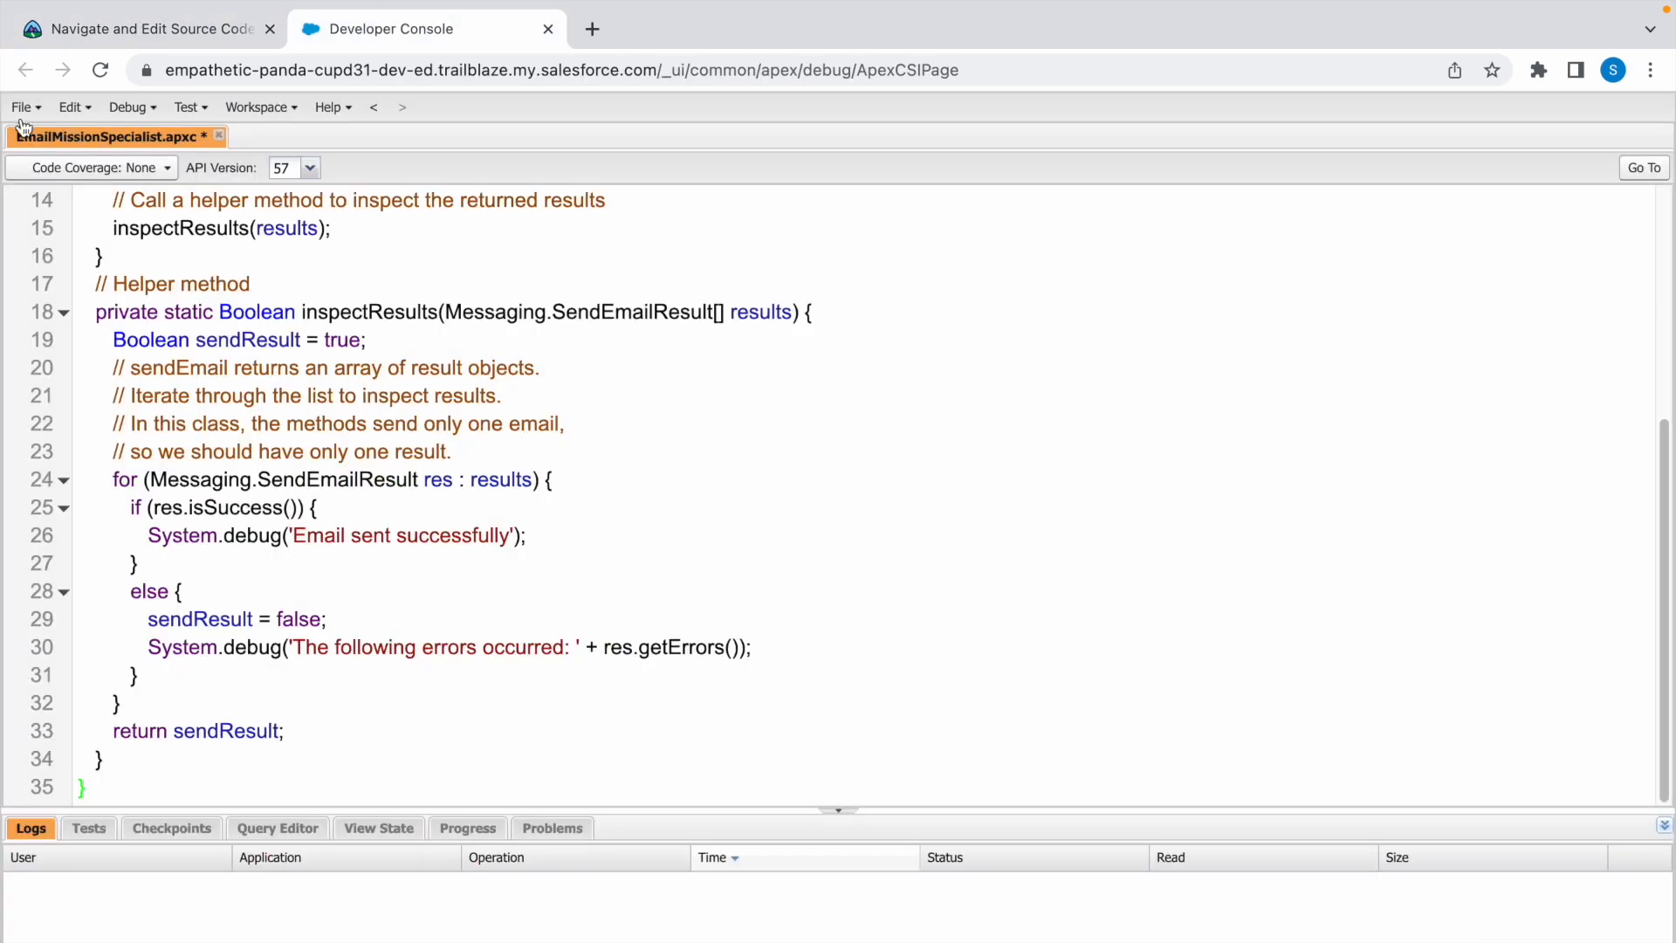
pyautogui.press('ctrl+s')
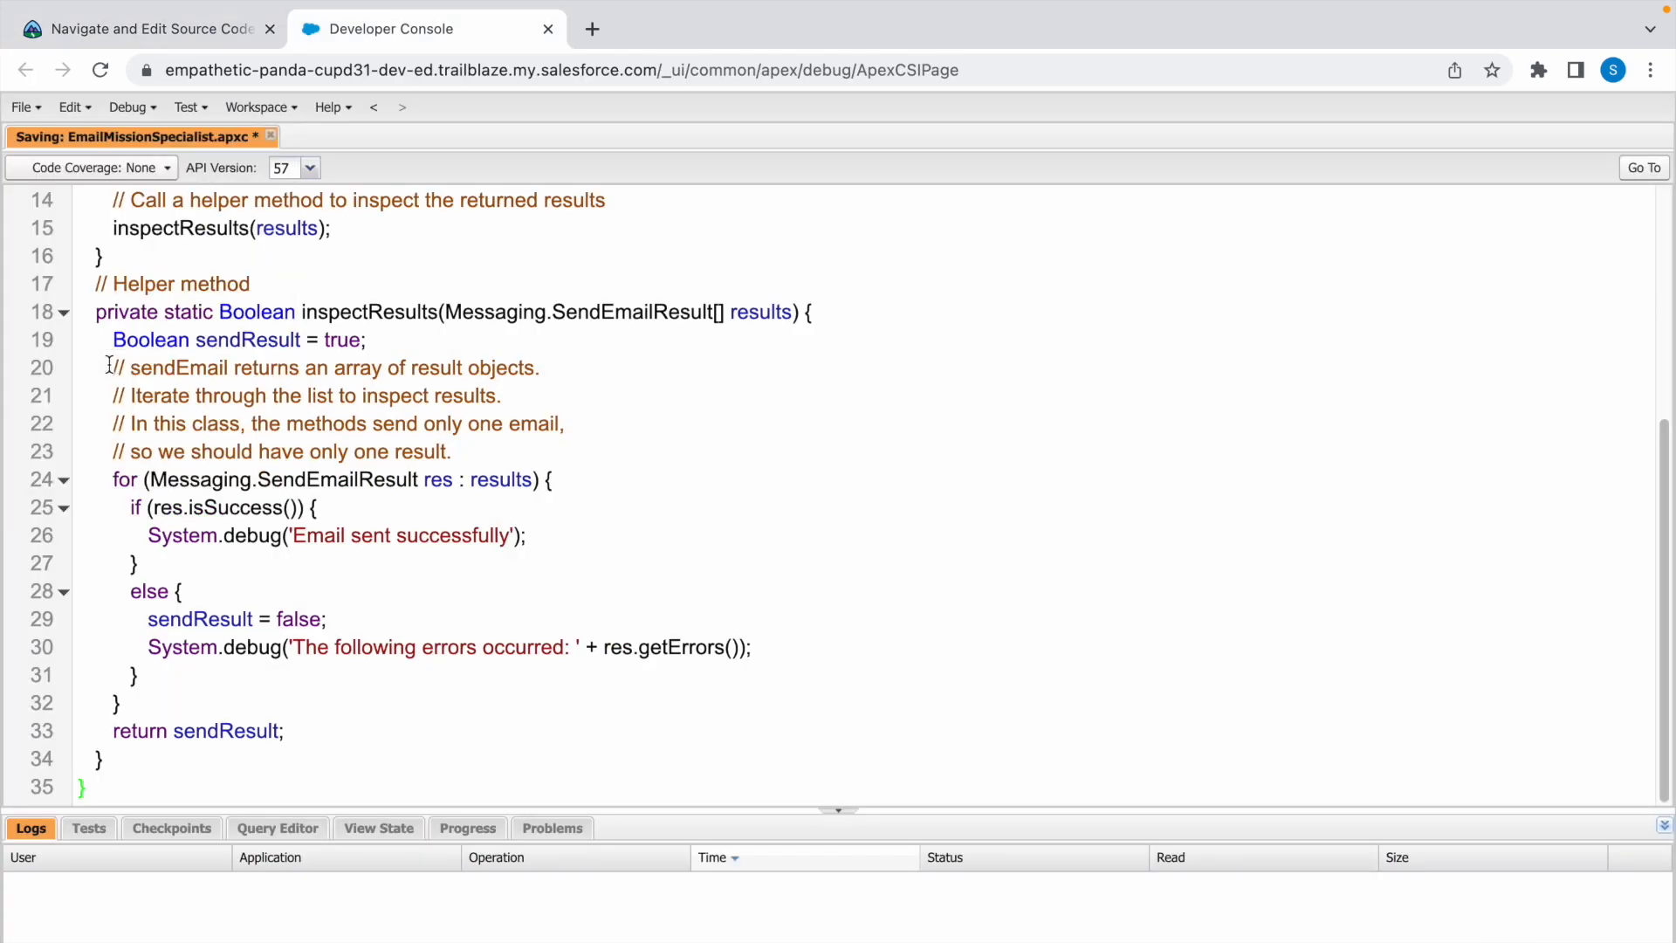
pyautogui.click(150, 28)
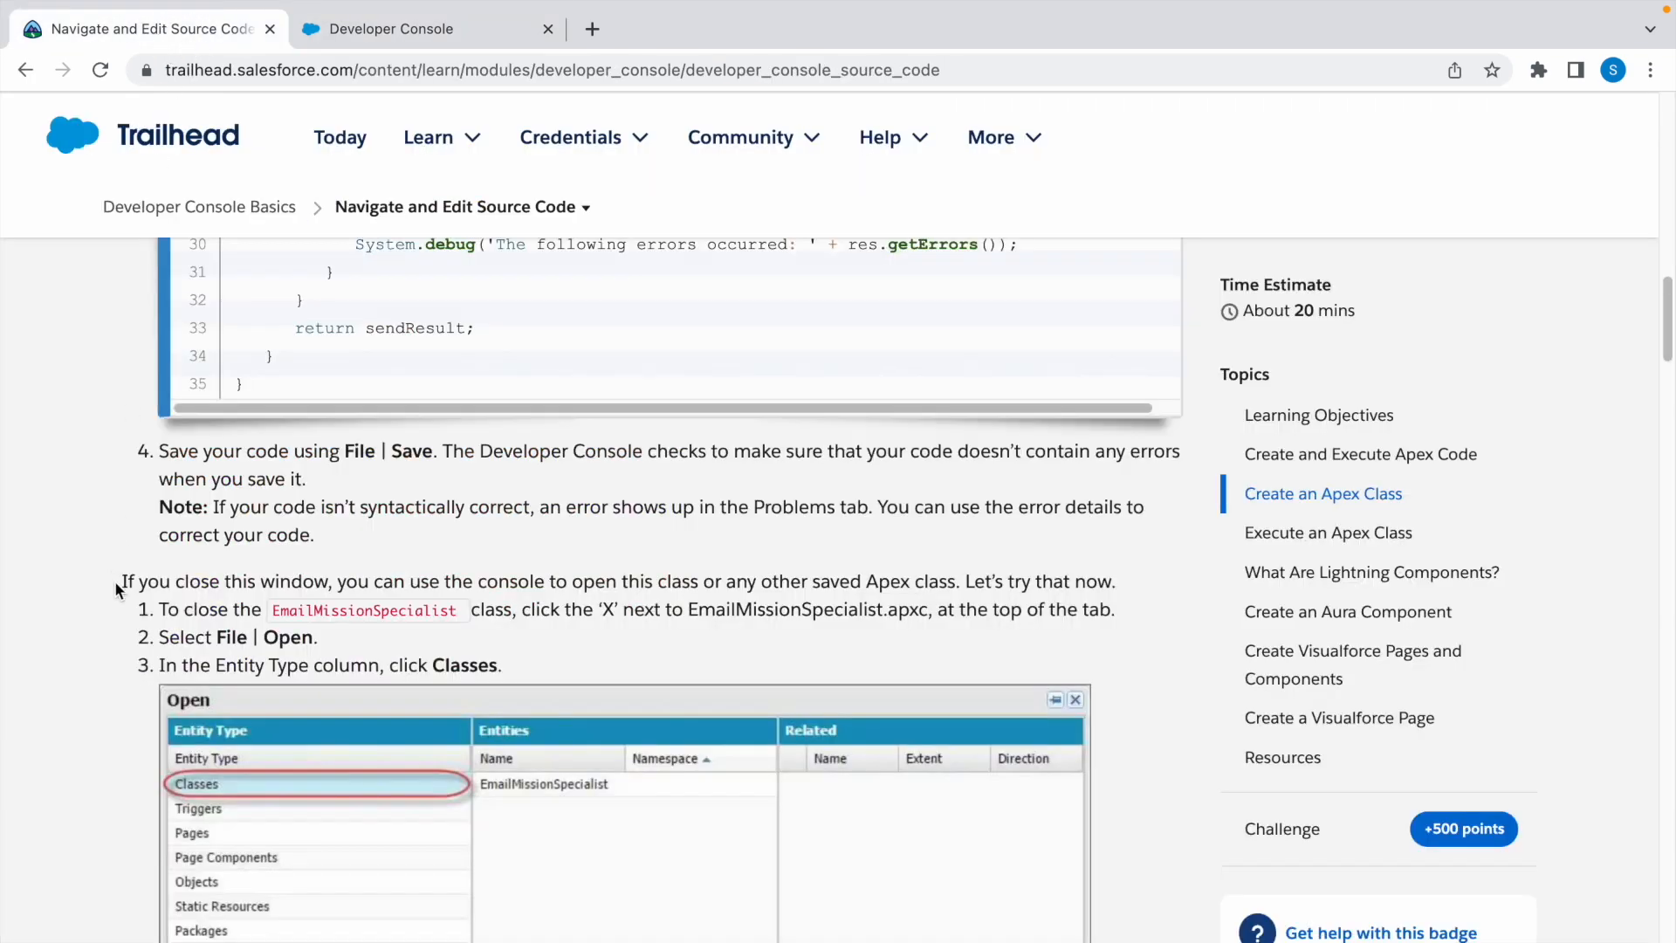
# Step: Copy the name StationCheck from the challenge and create a Visualforce page with it
pyautogui.scroll(-3)
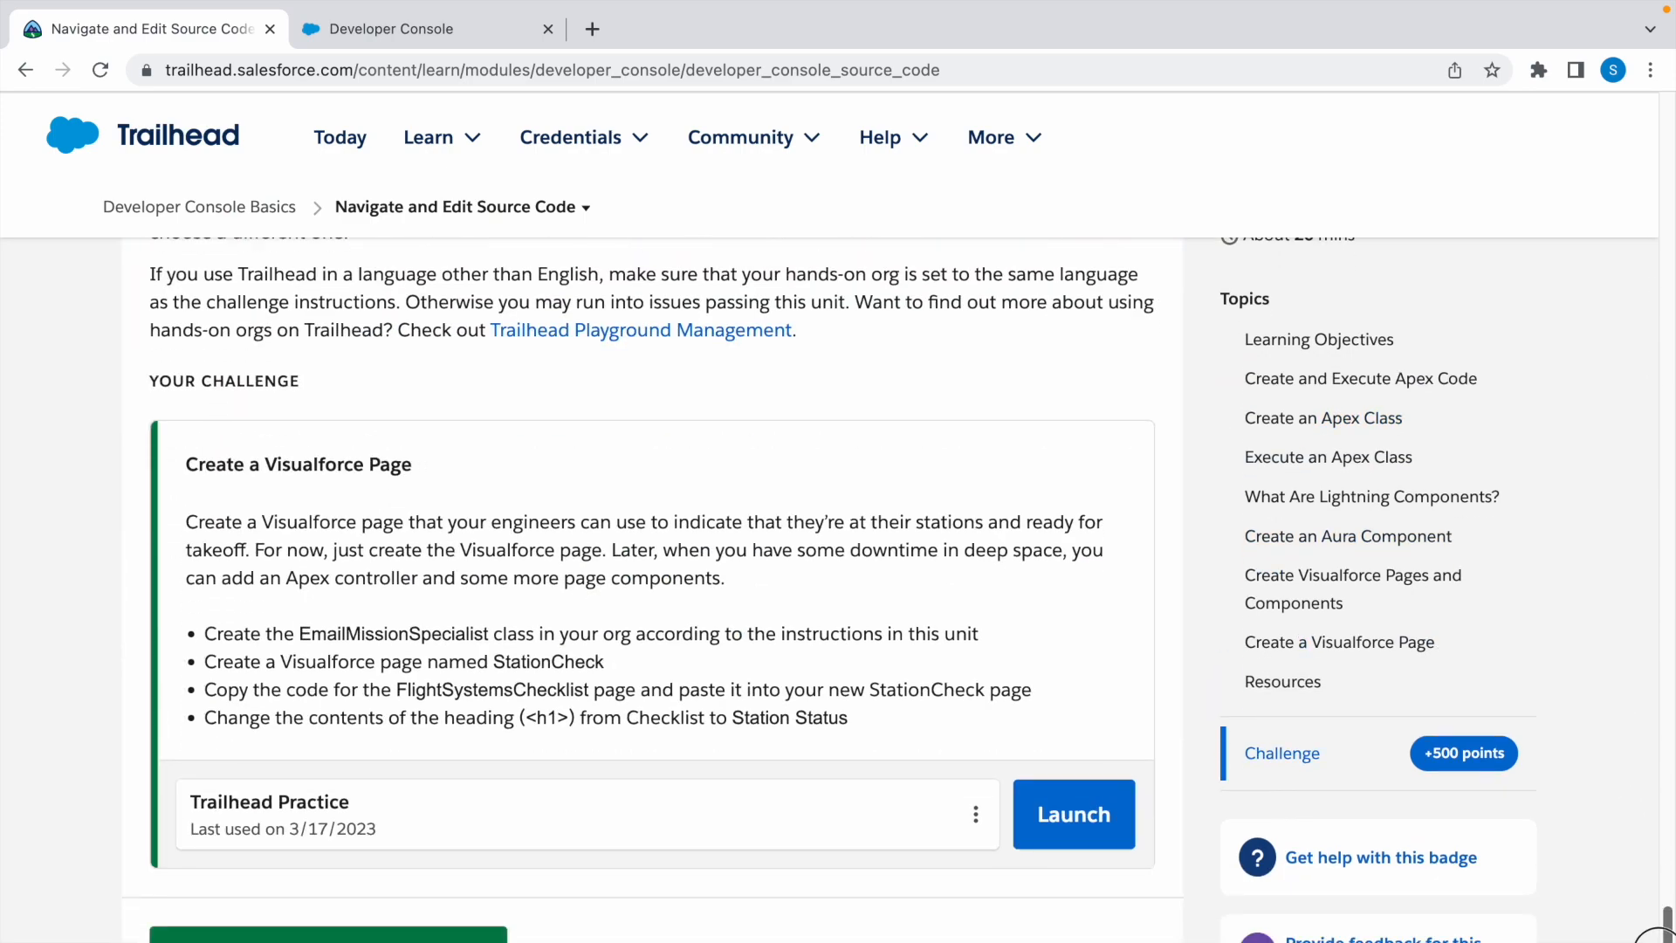
pyautogui.moveTo(525, 692)
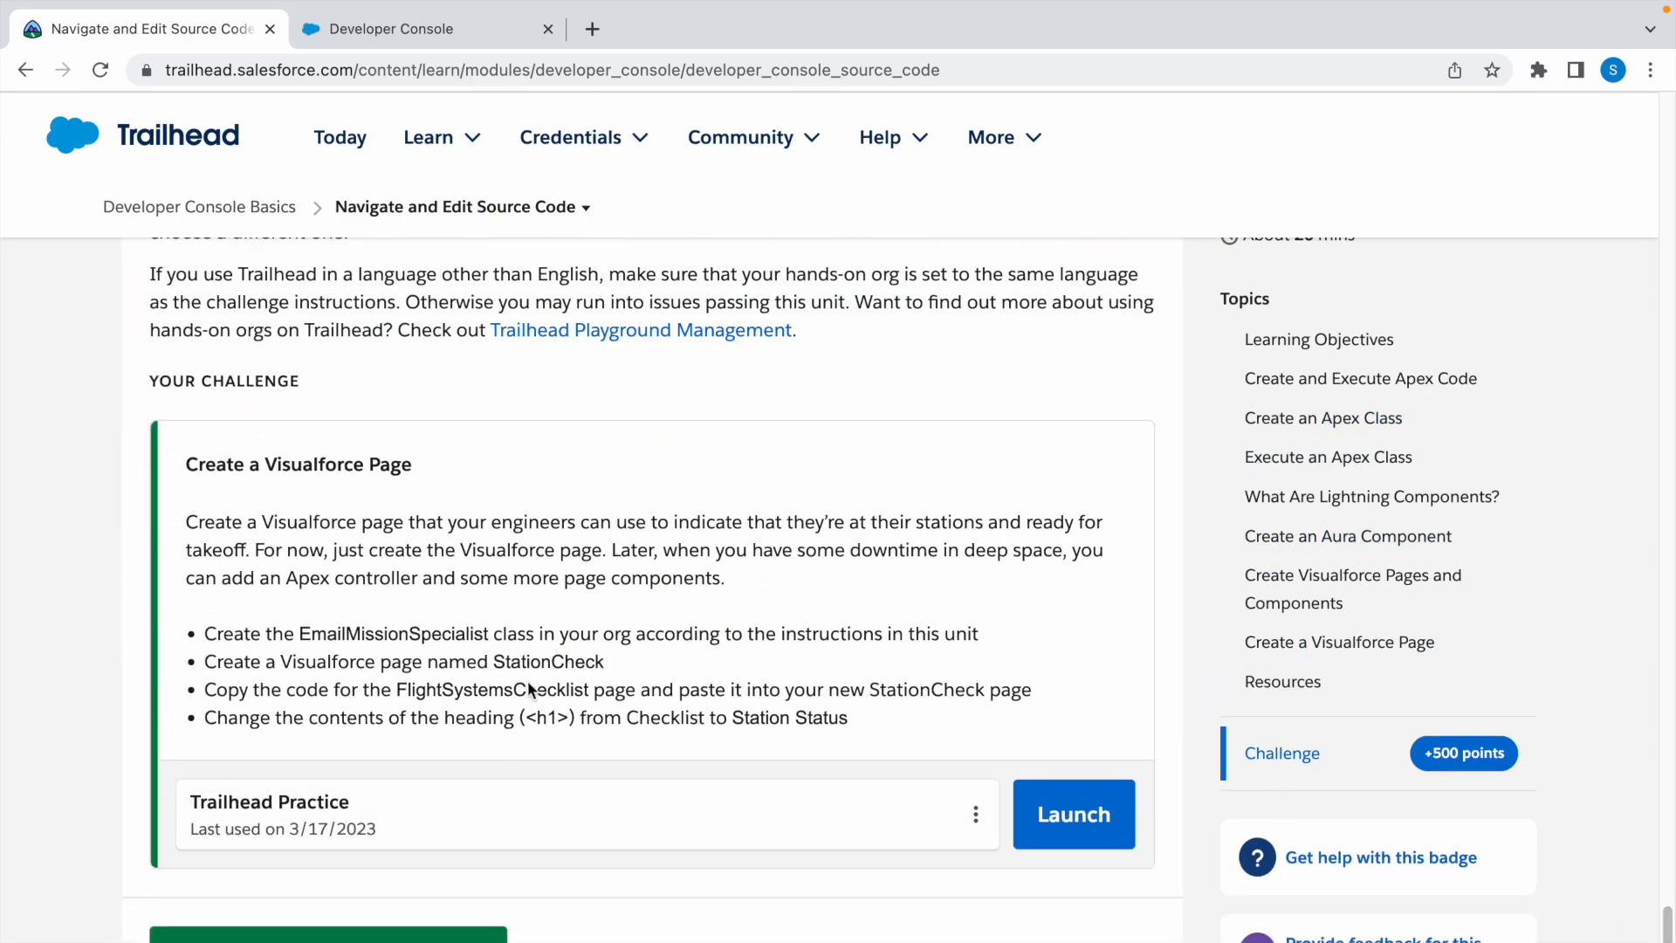
pyautogui.doubleClick(546, 662)
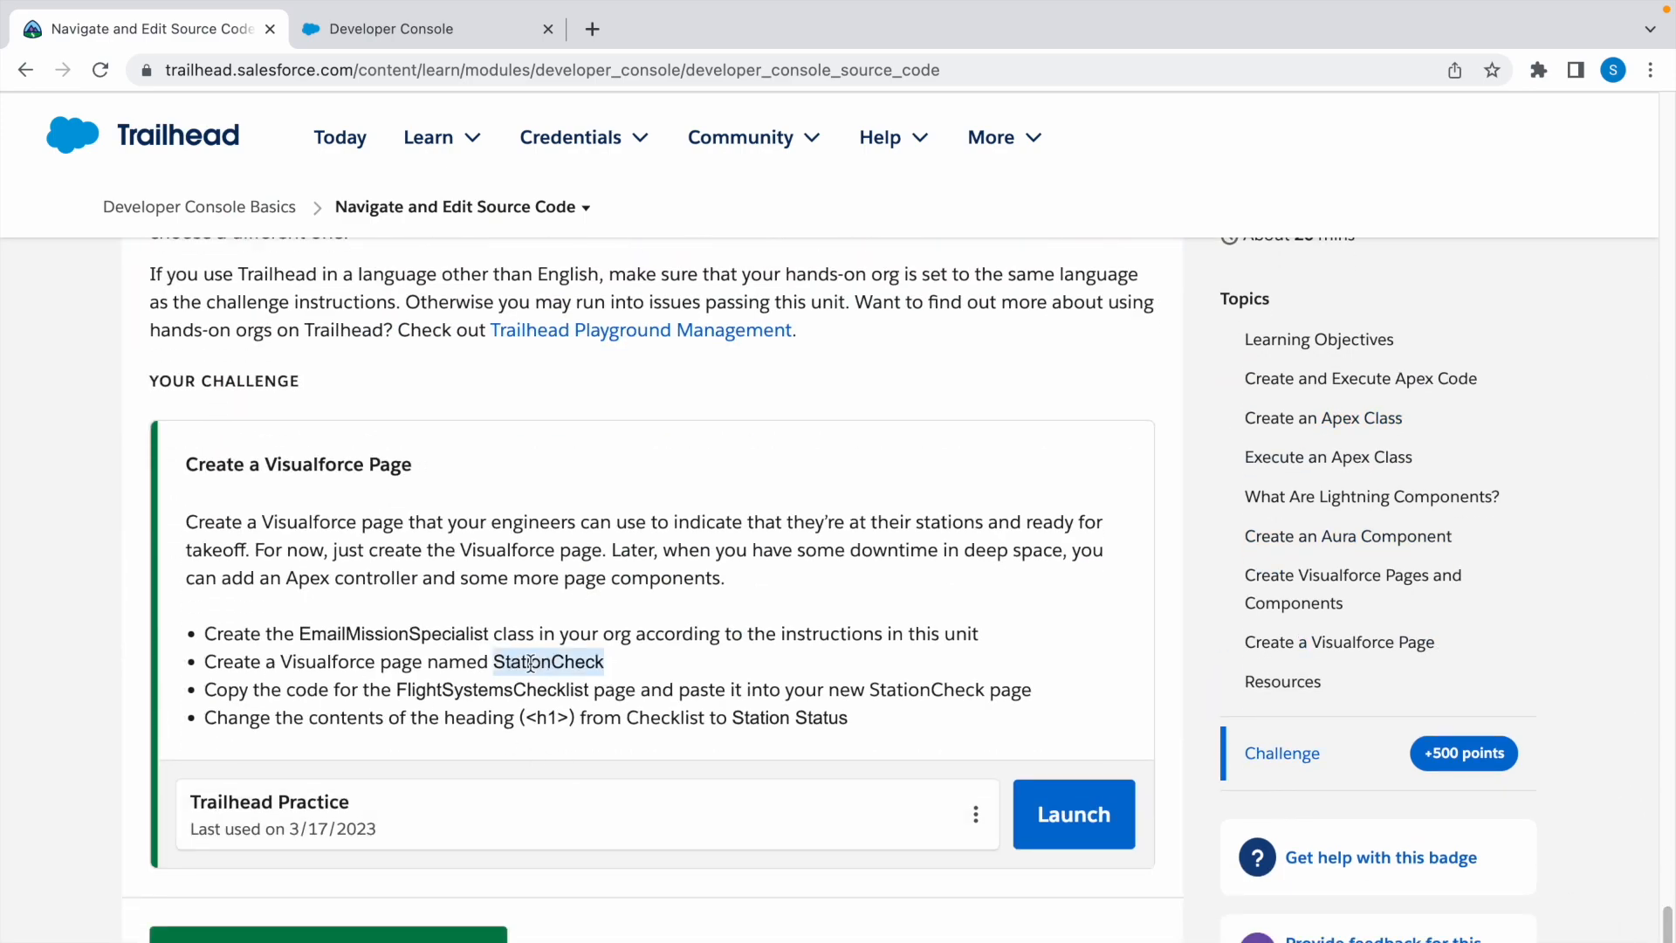
pyautogui.click(395, 29)
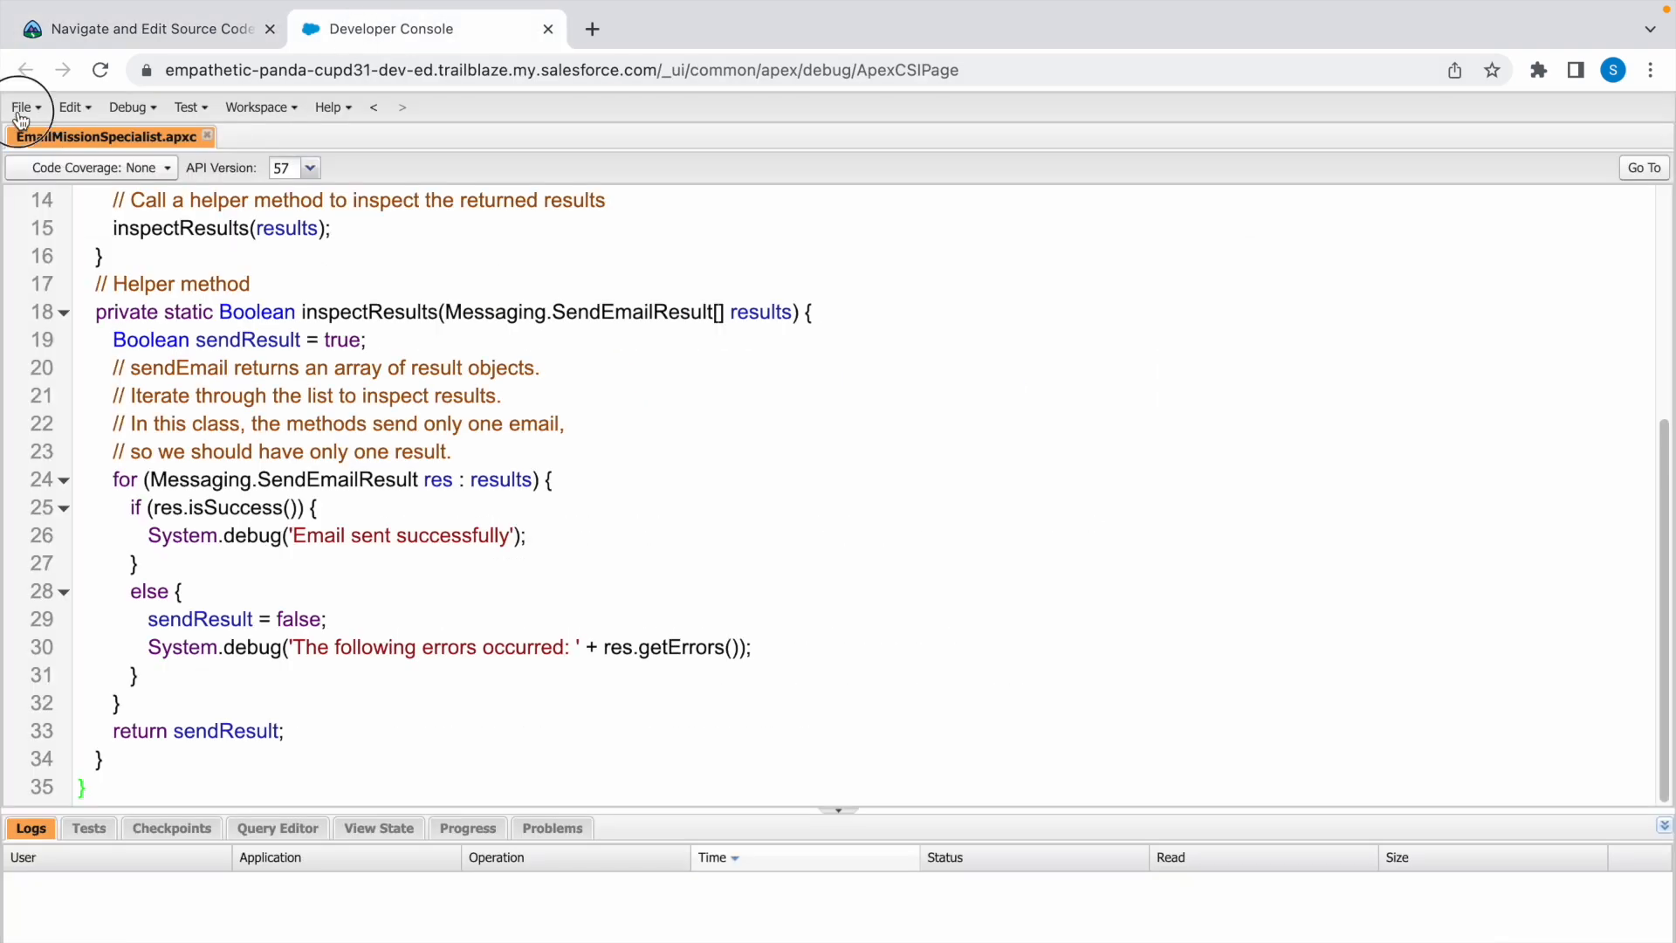
pyautogui.click(19, 106)
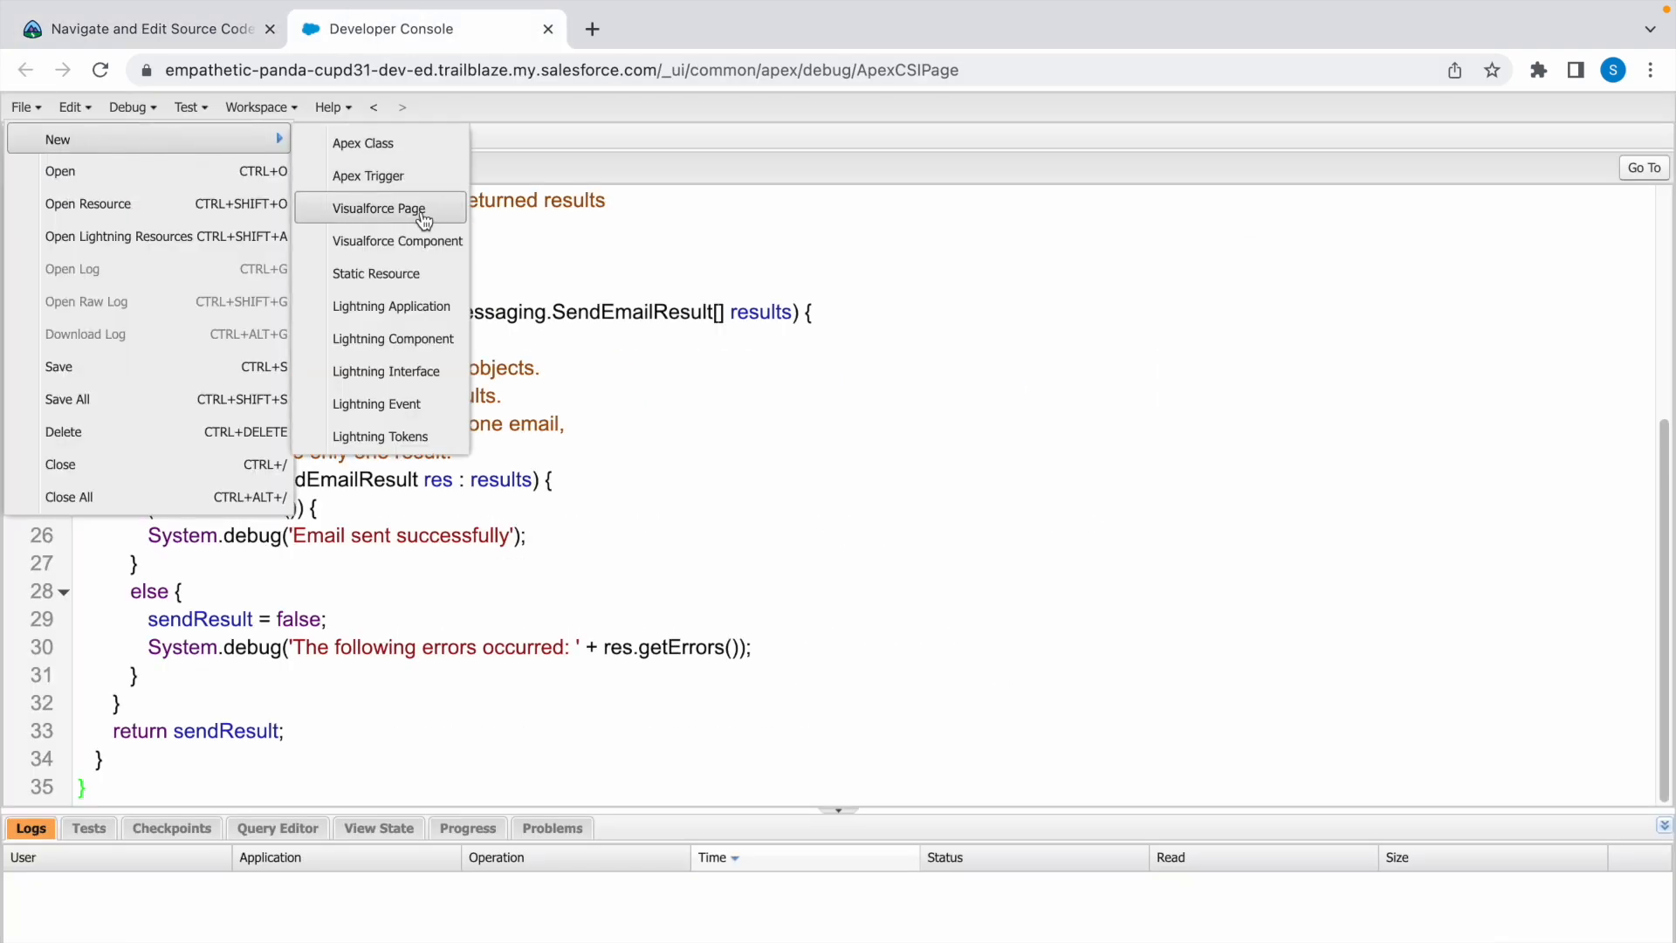
pyautogui.click(380, 208)
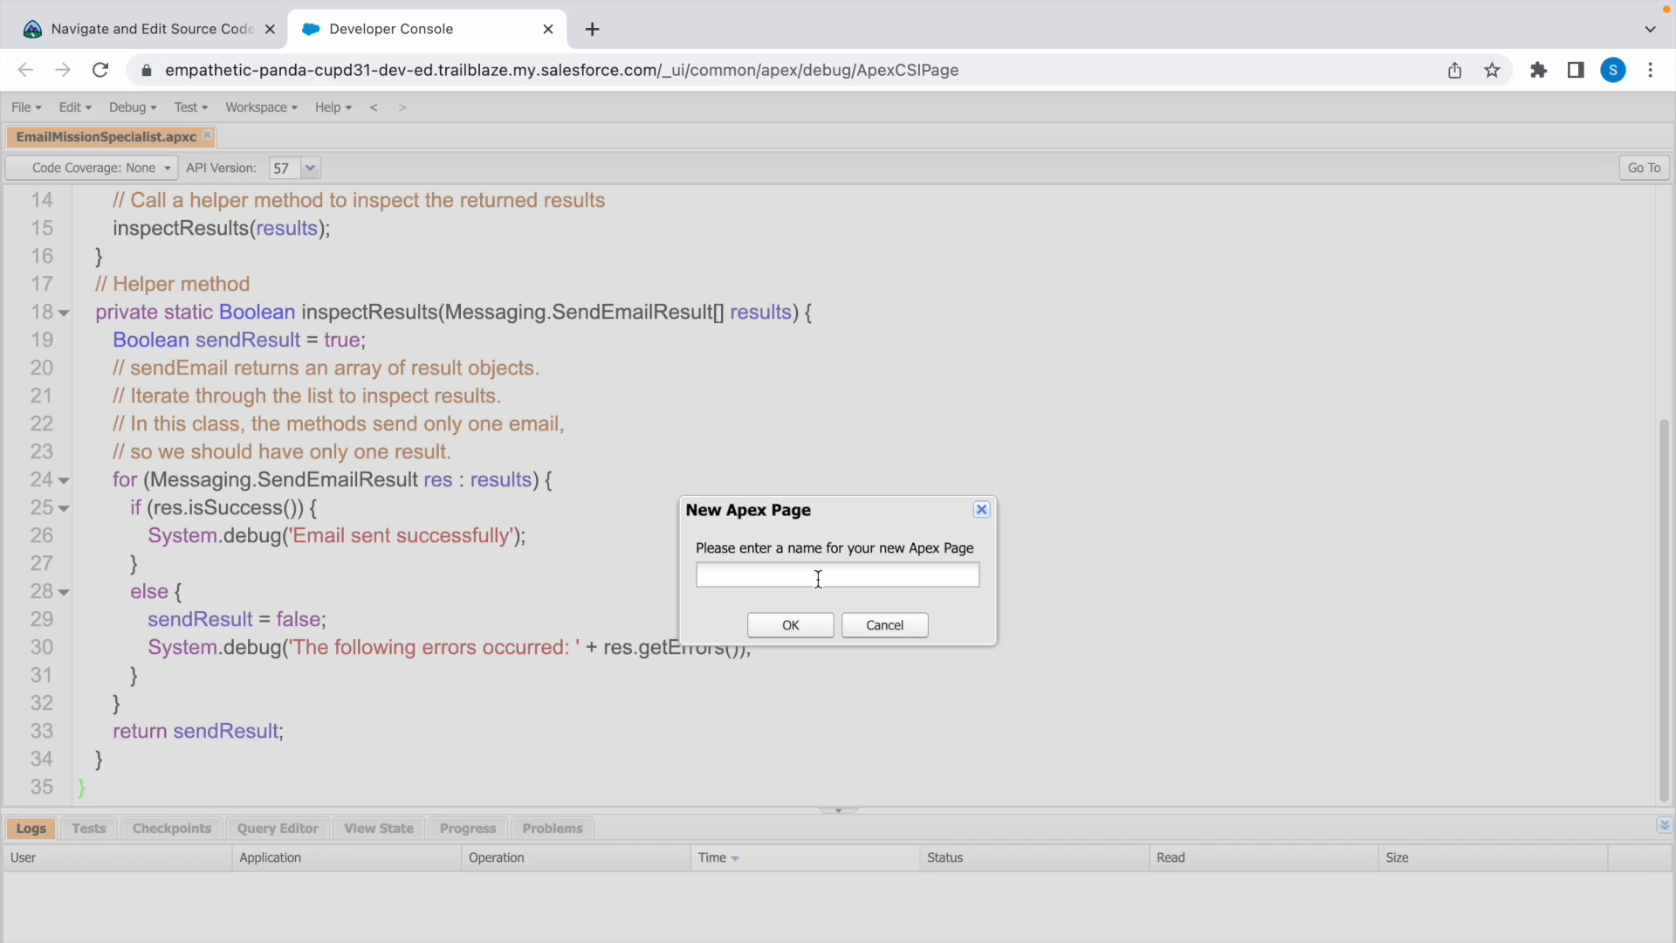
pyautogui.click(789, 624)
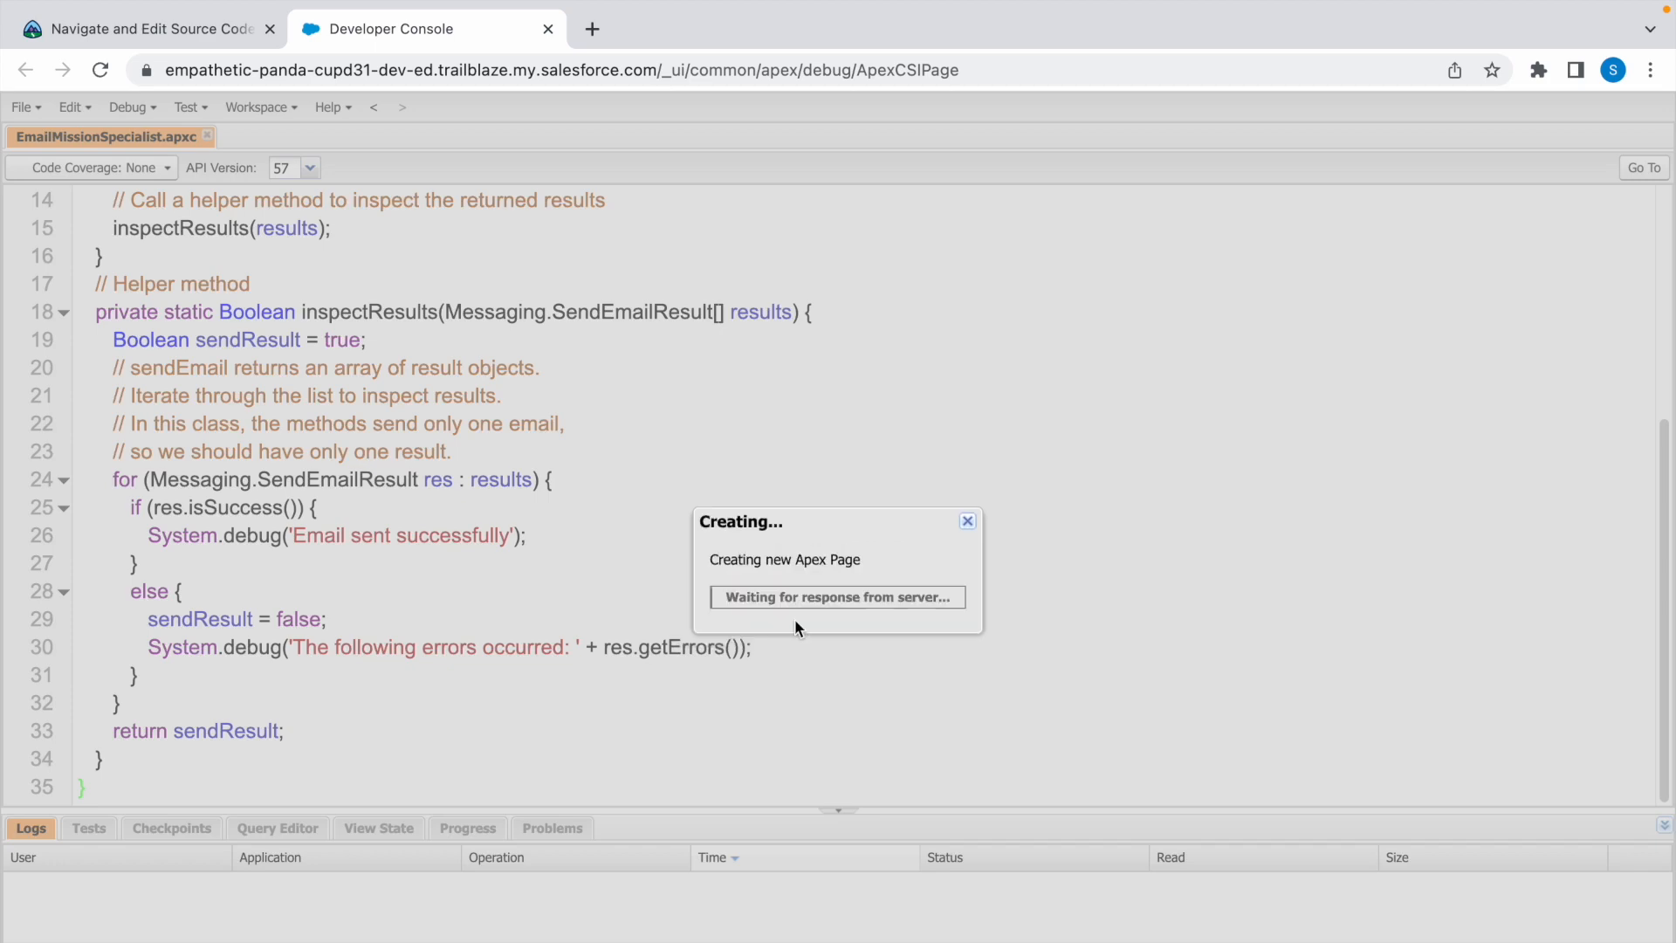
pyautogui.click(139, 29)
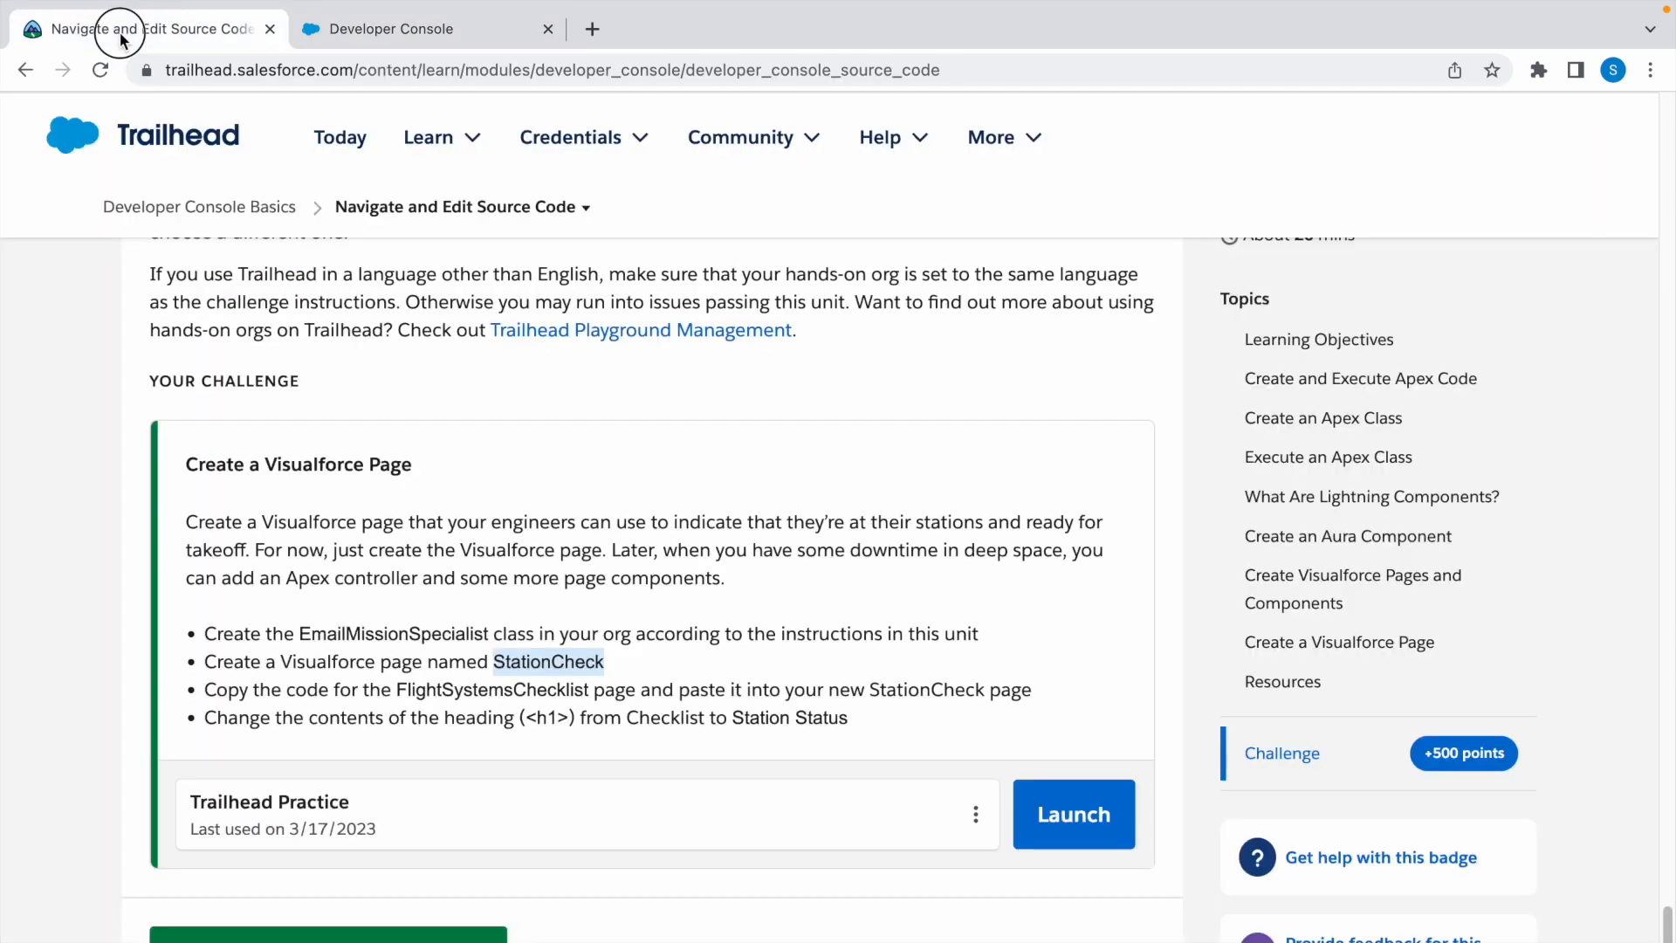
pyautogui.moveTo(371, 697)
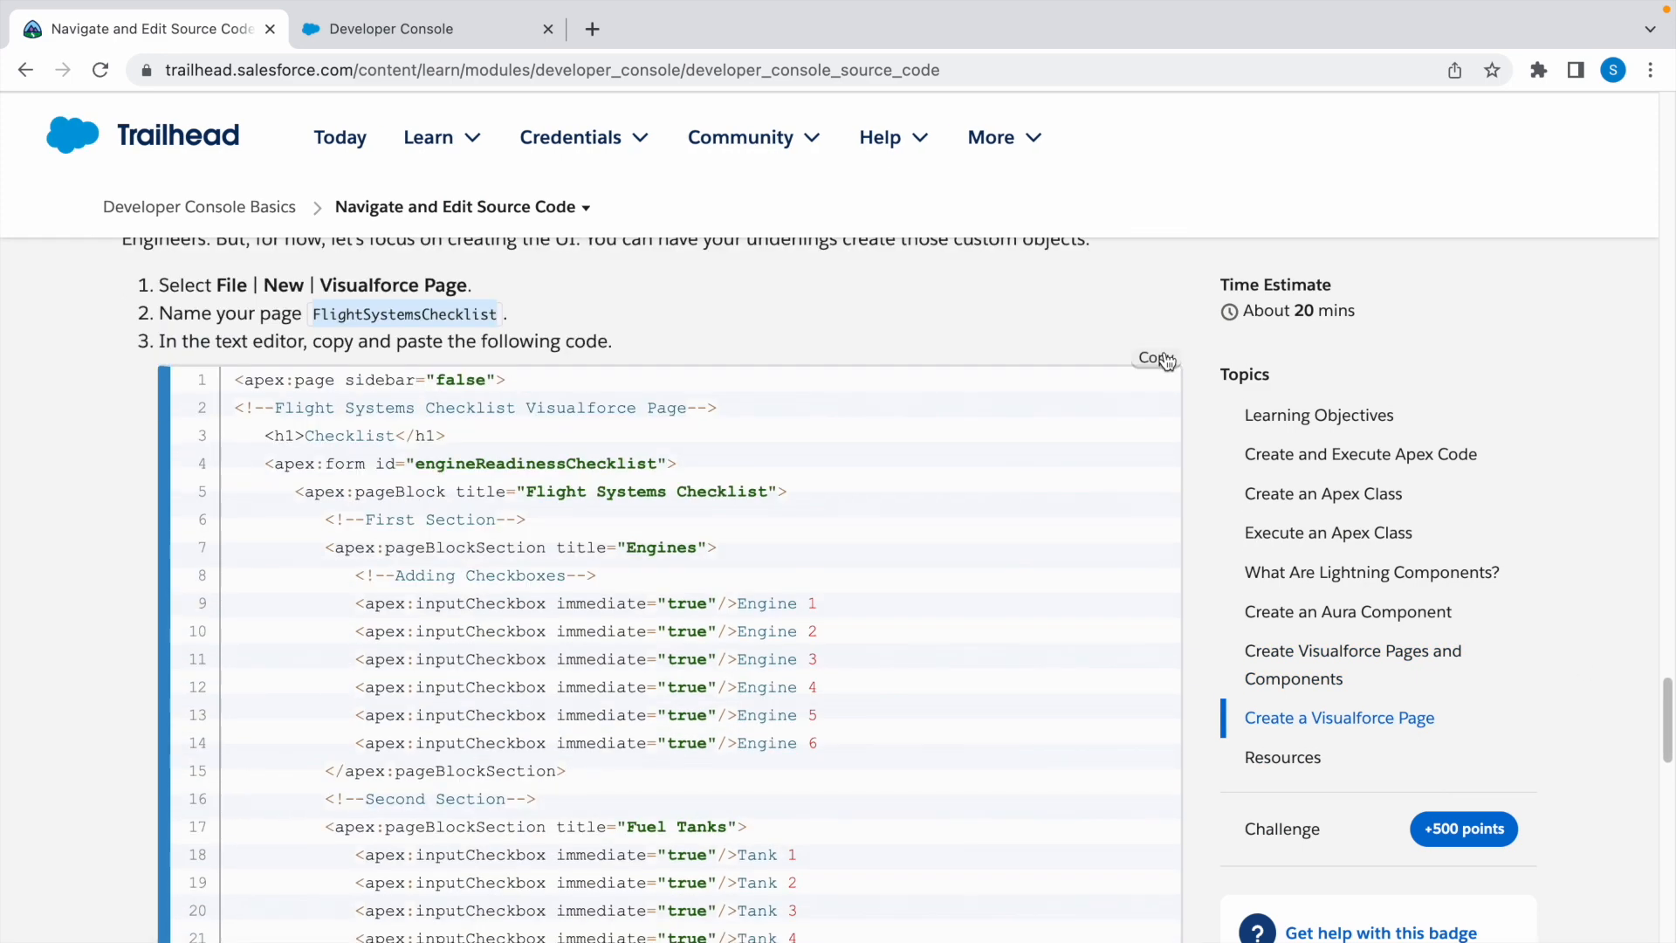
# Step: Paste the FlightSystemsChecklist sample code into StationCheck.vfp
pyautogui.click(395, 29)
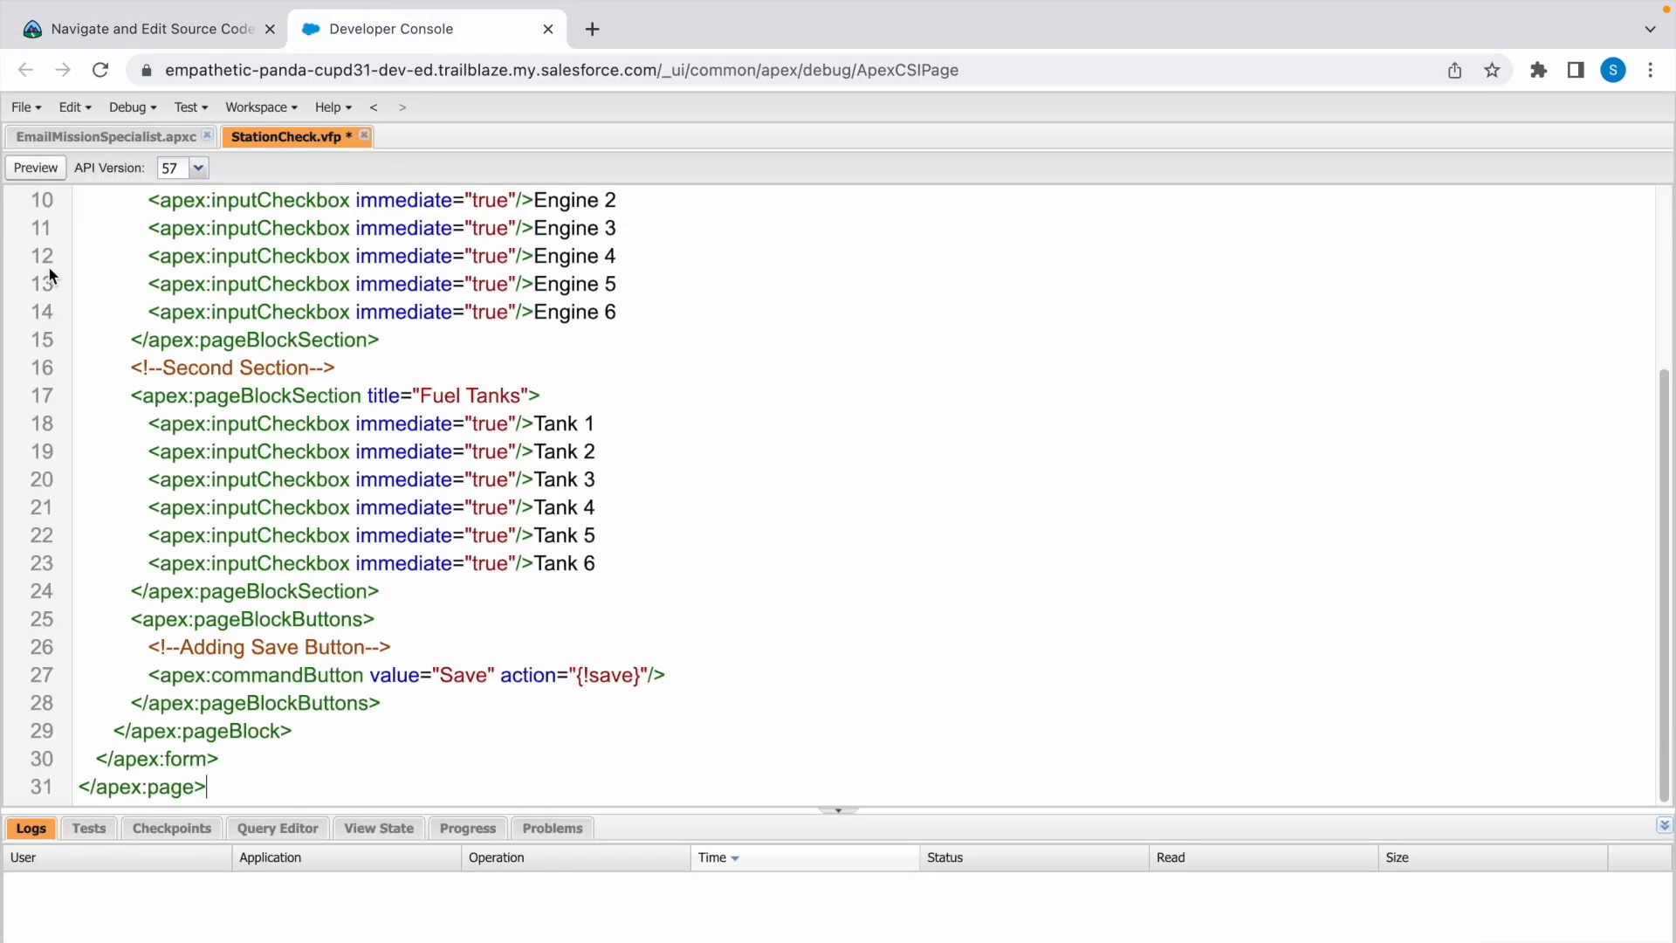
pyautogui.click(19, 107)
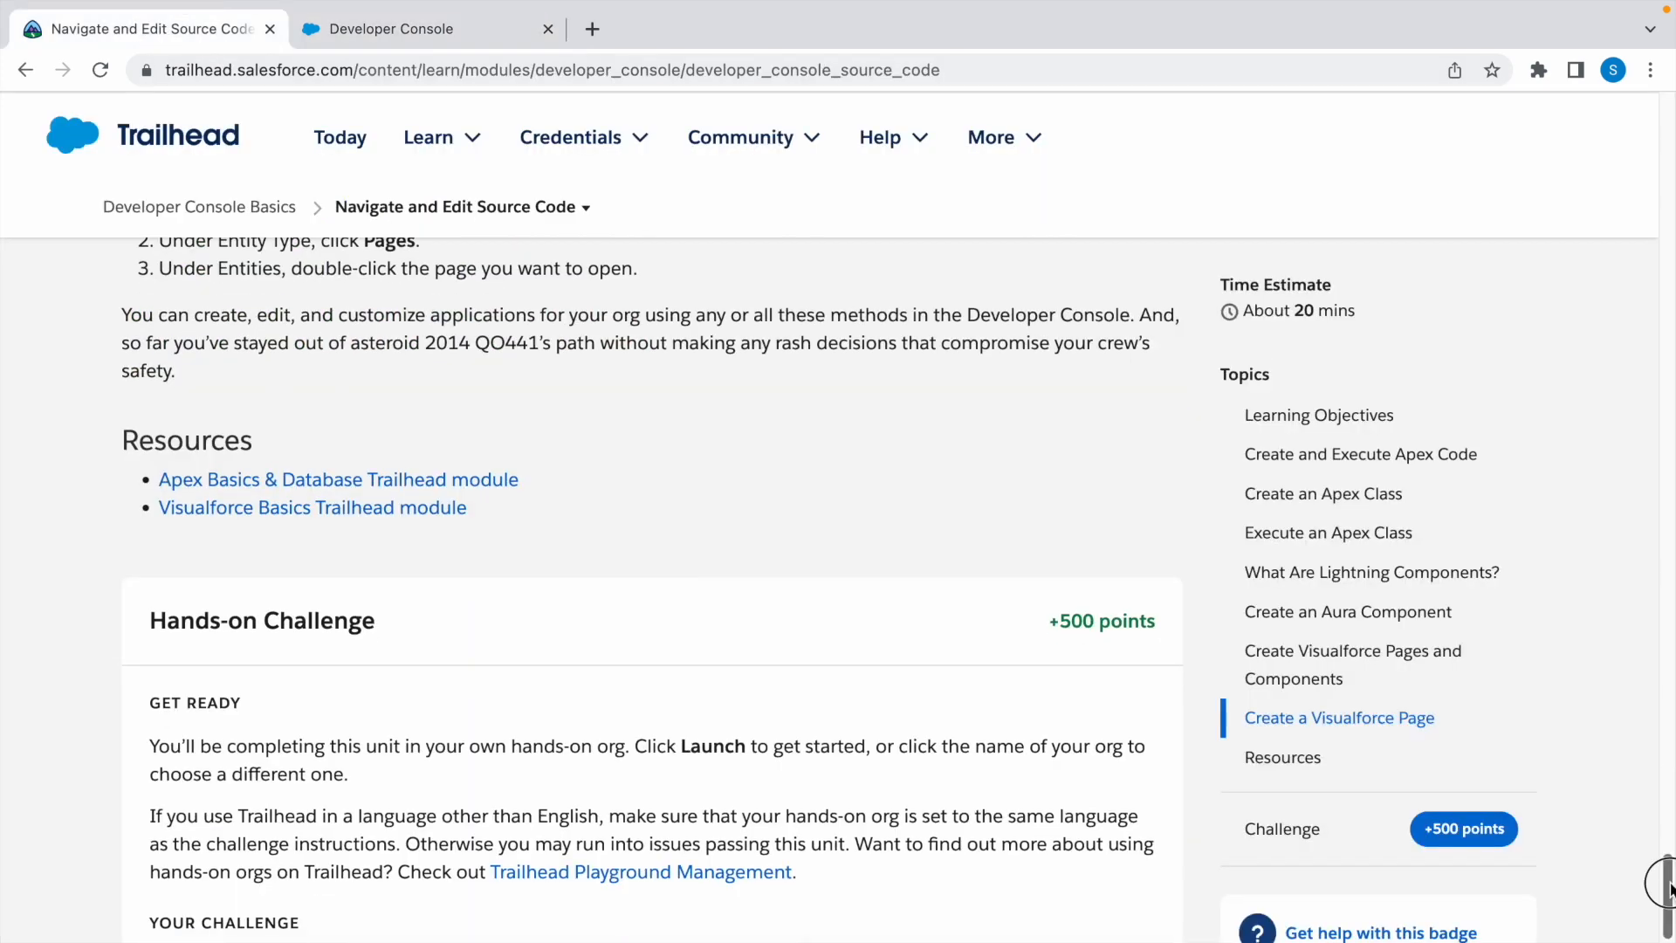
# Step: Replace the h1 heading 'Checklist' with 'Station Status' in StationCheck and save
pyautogui.scroll(-3)
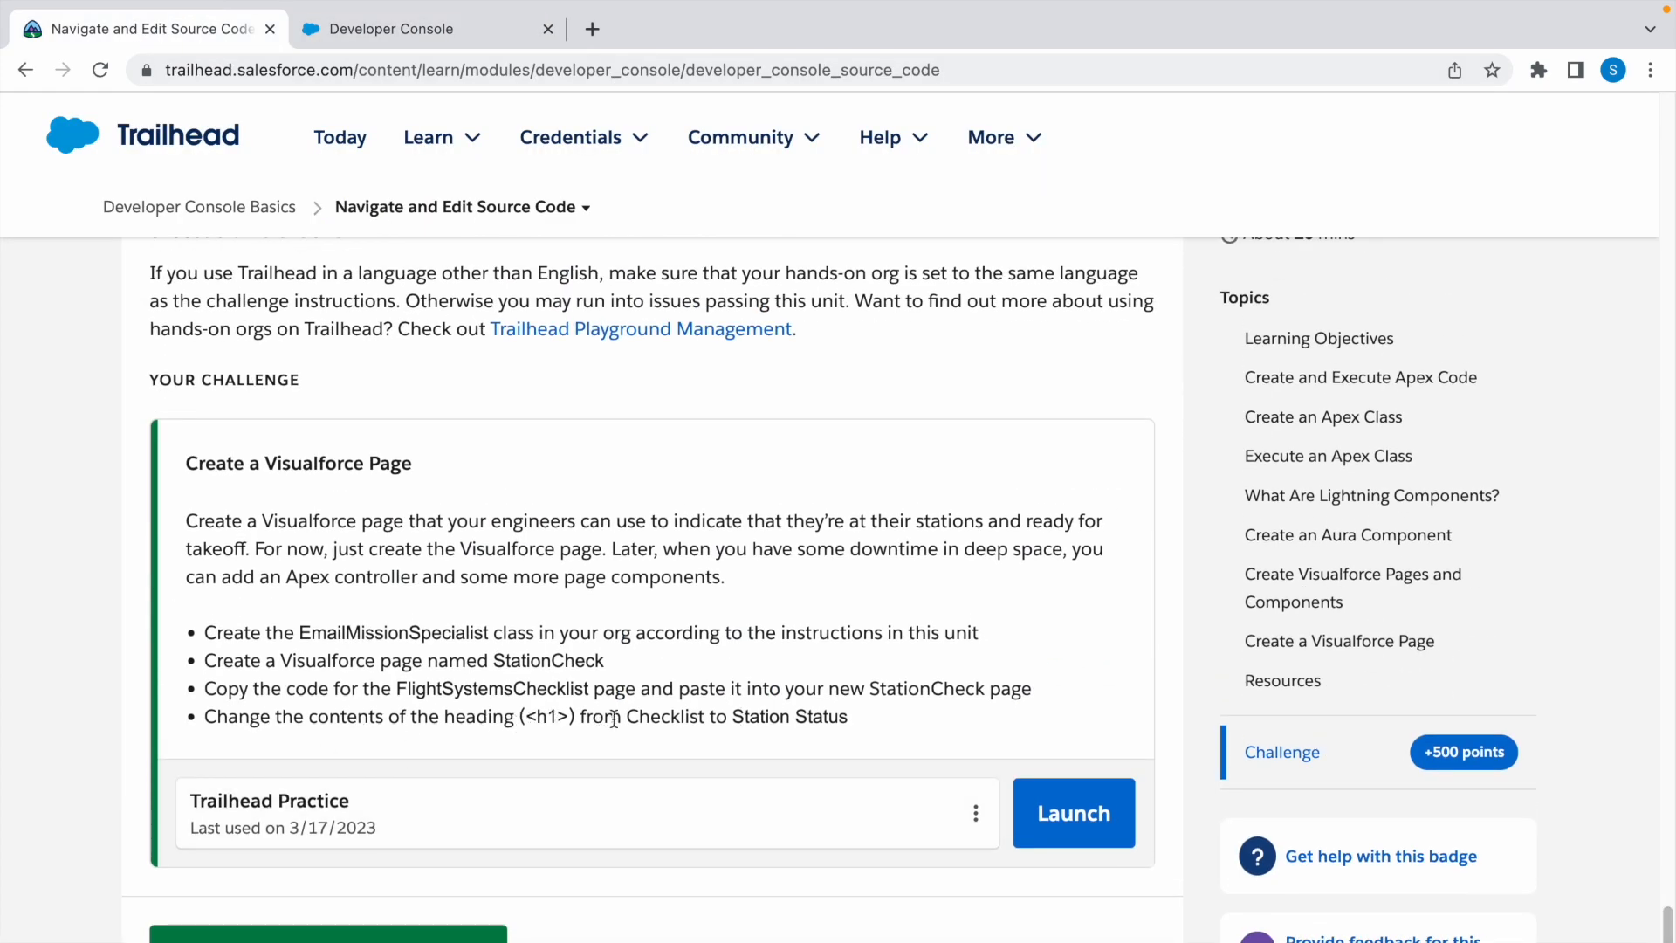
pyautogui.doubleClick(787, 716)
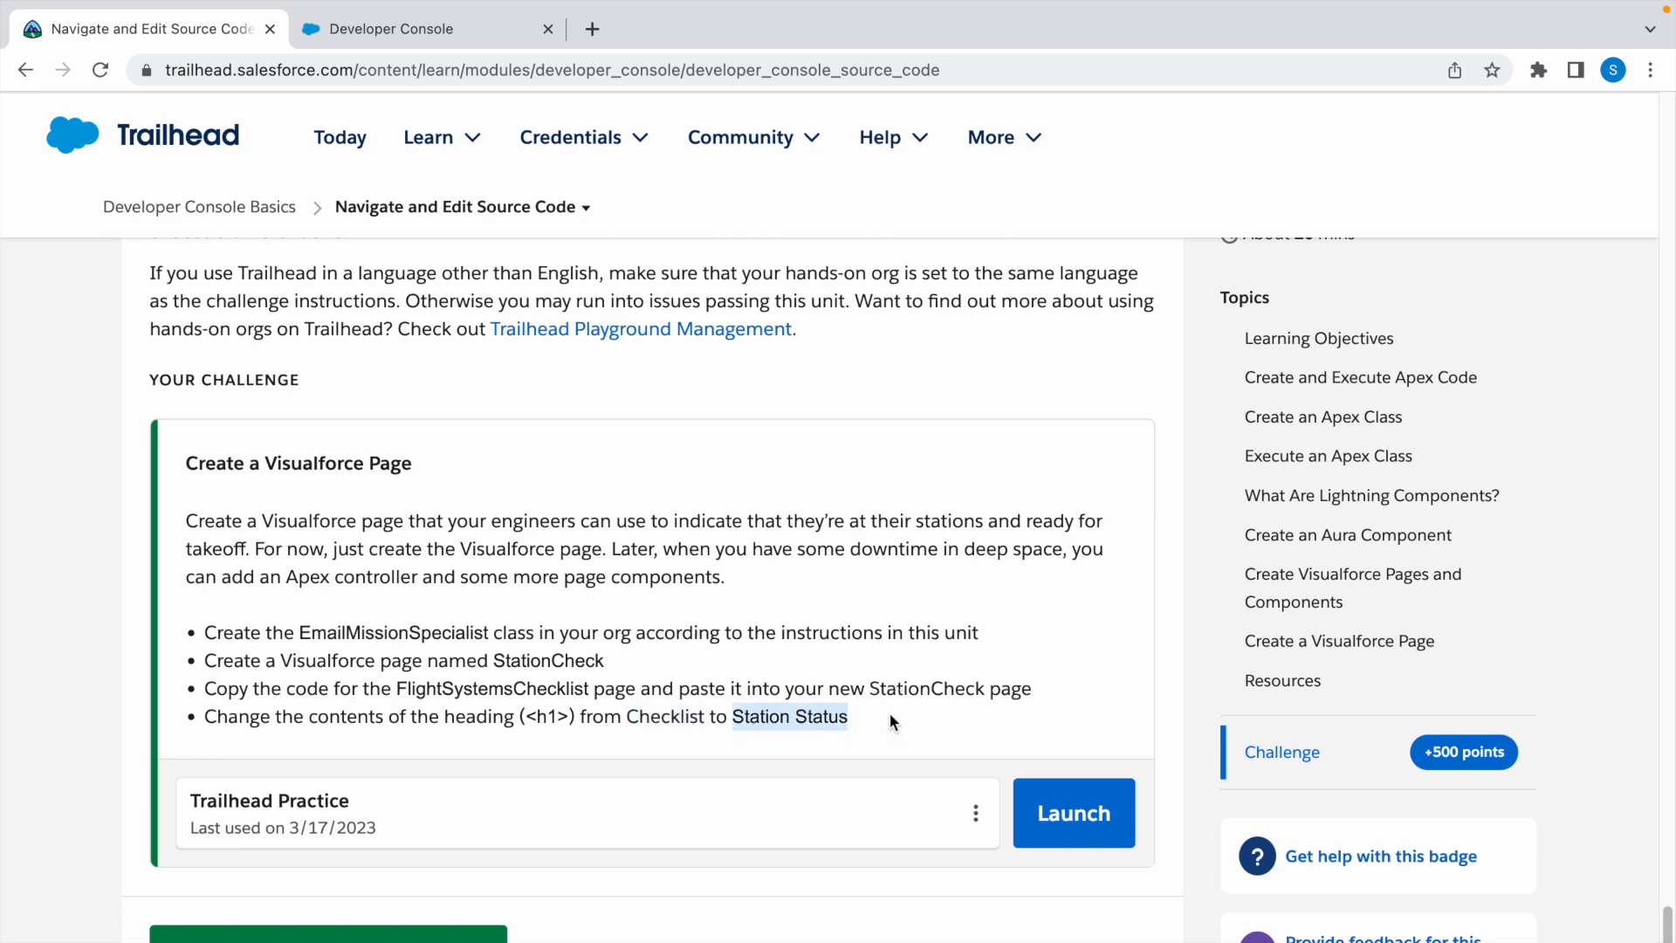
pyautogui.click(417, 29)
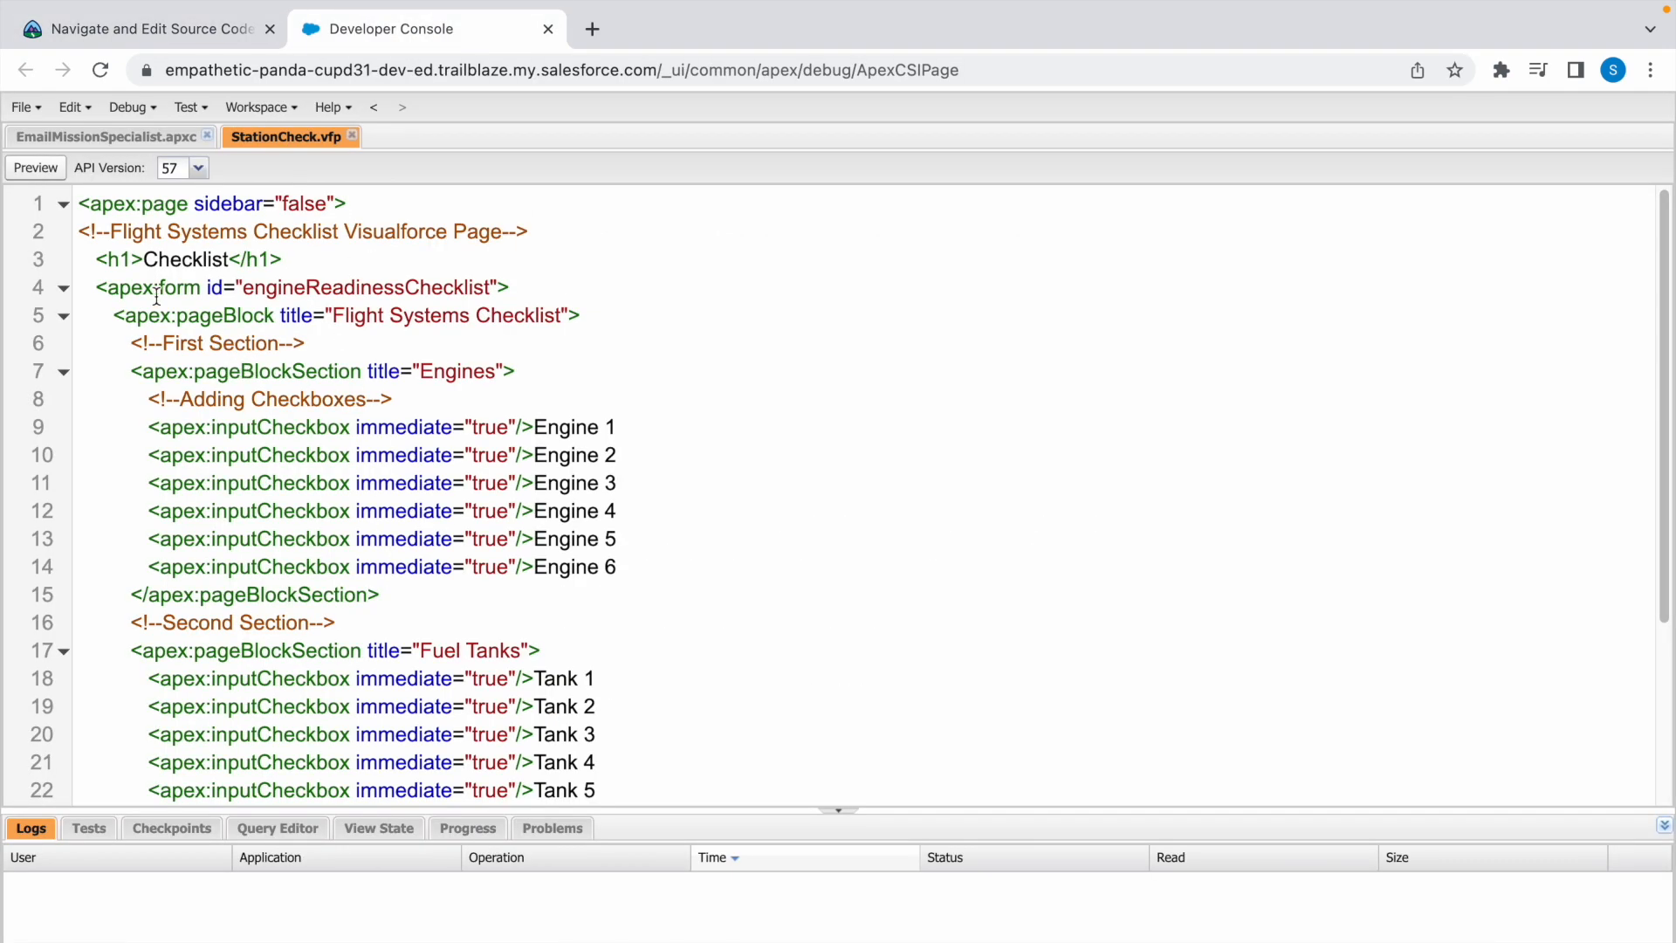
pyautogui.doubleClick(184, 259)
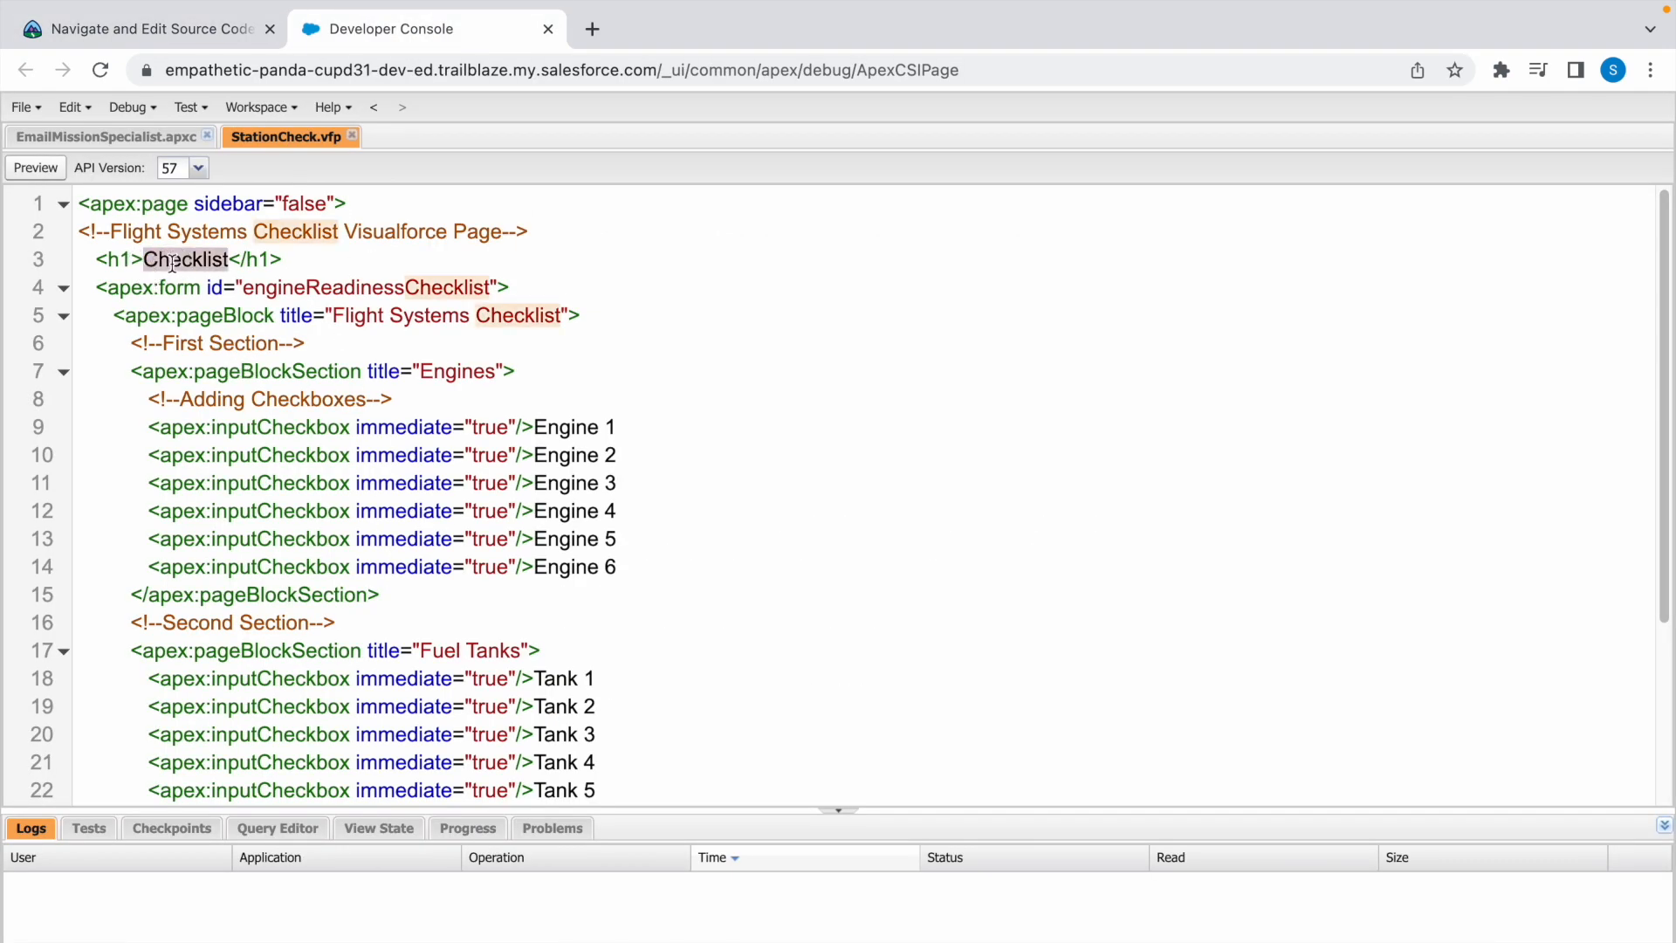
pyautogui.press('Delete')
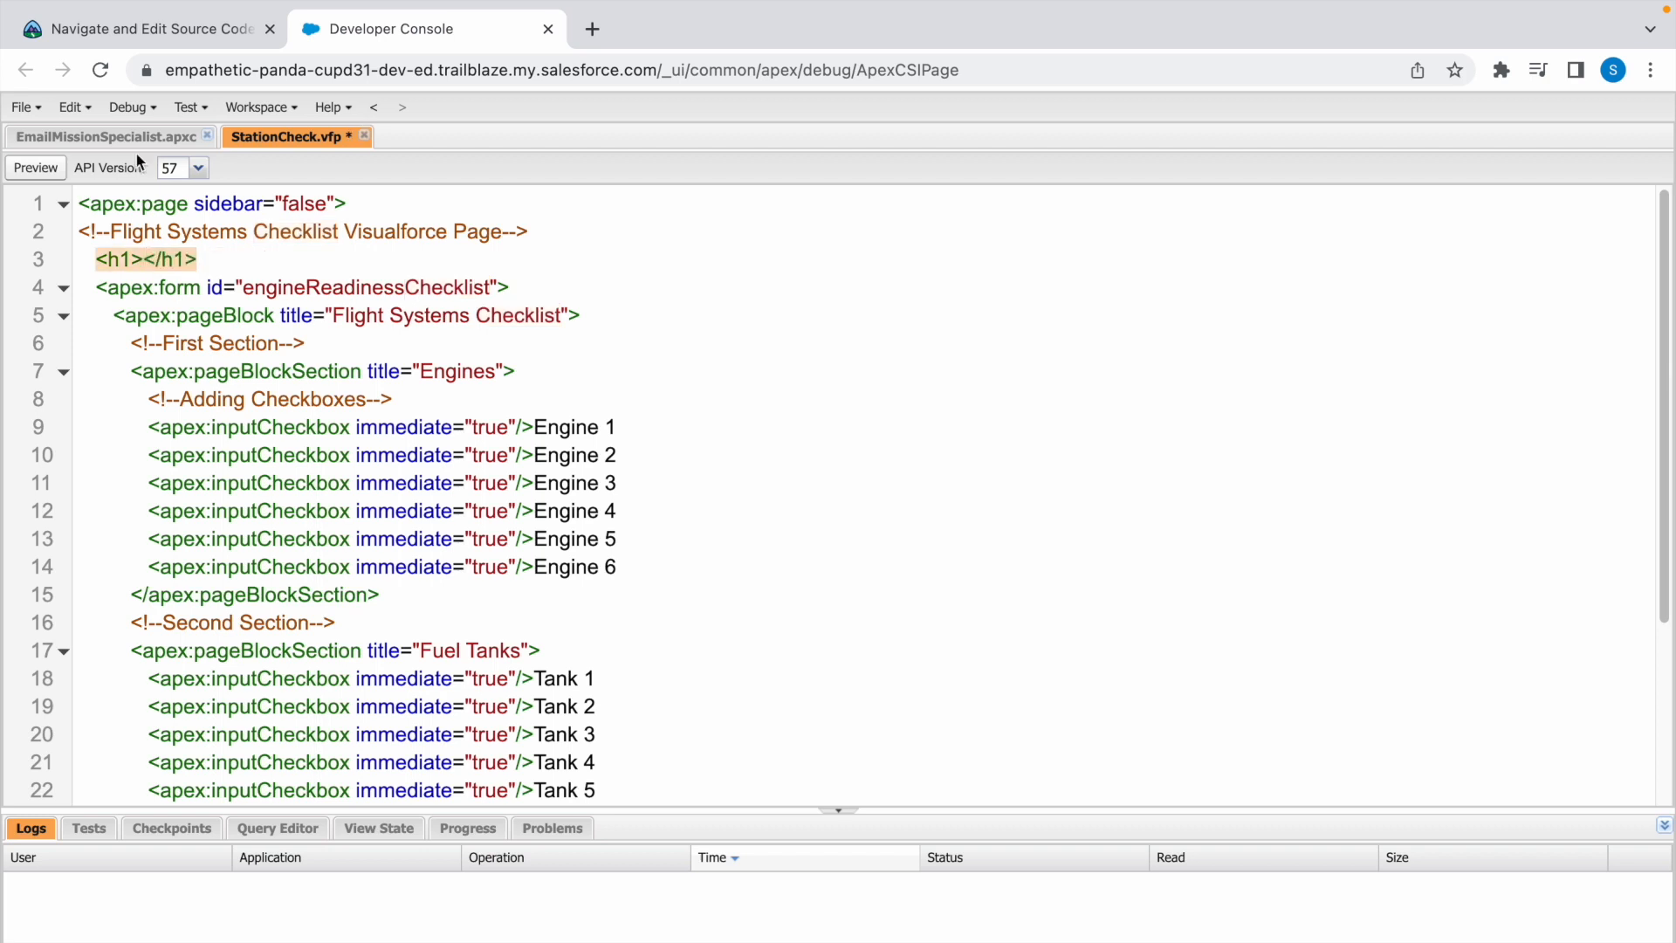
pyautogui.write('Stat')
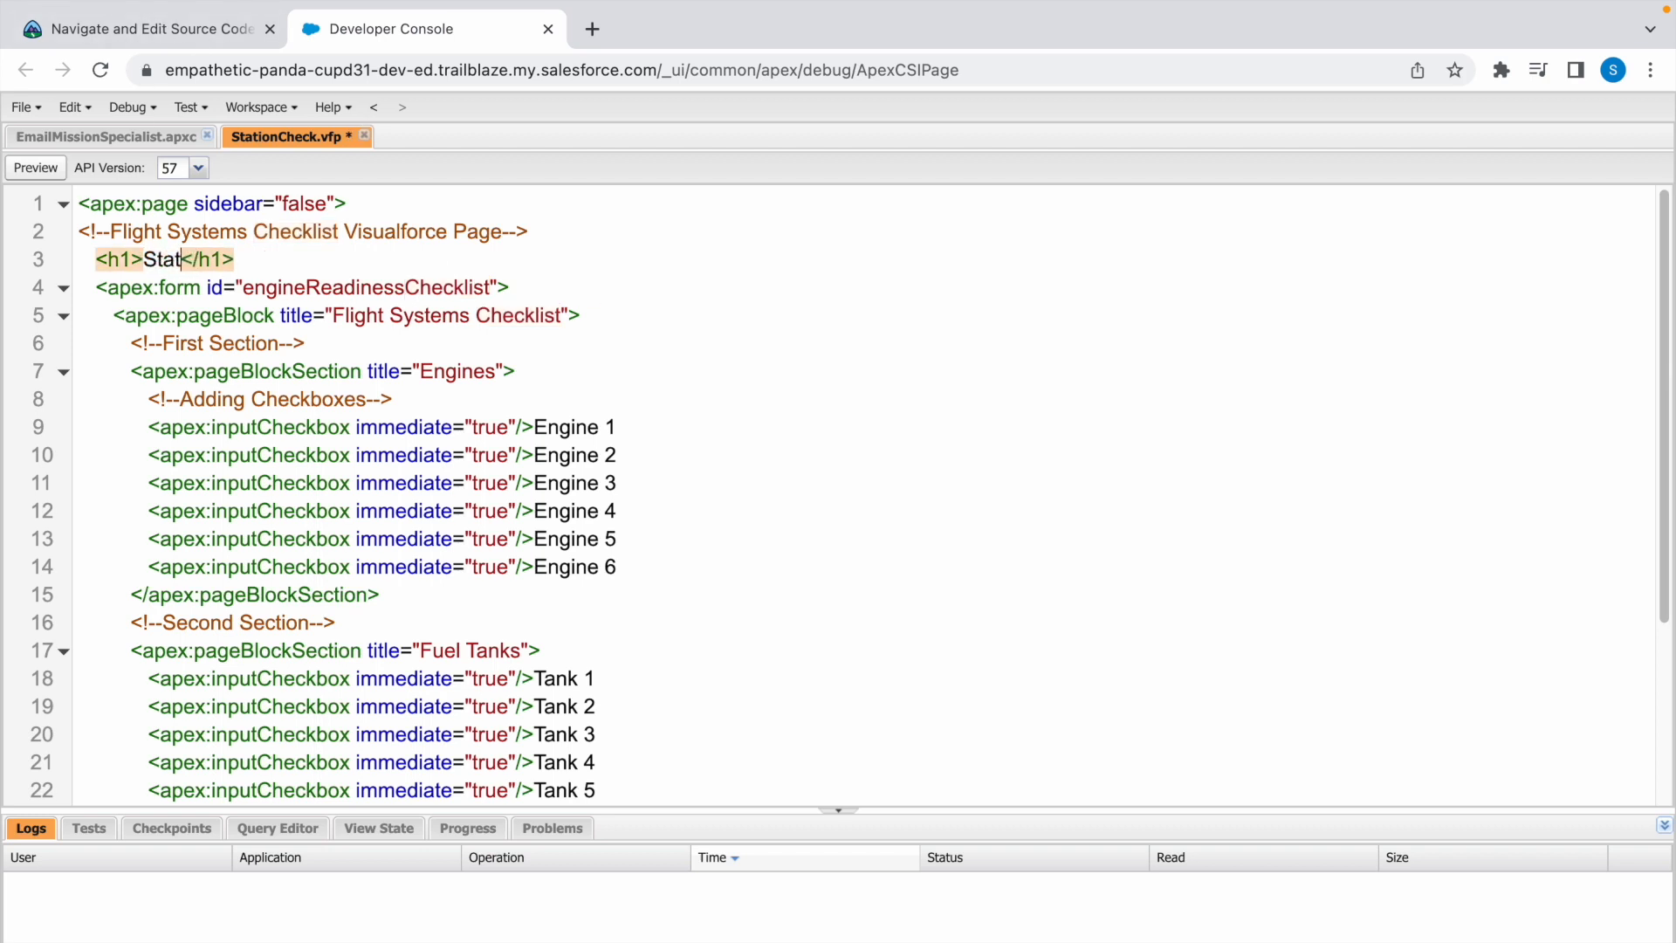
pyautogui.write('ion Status')
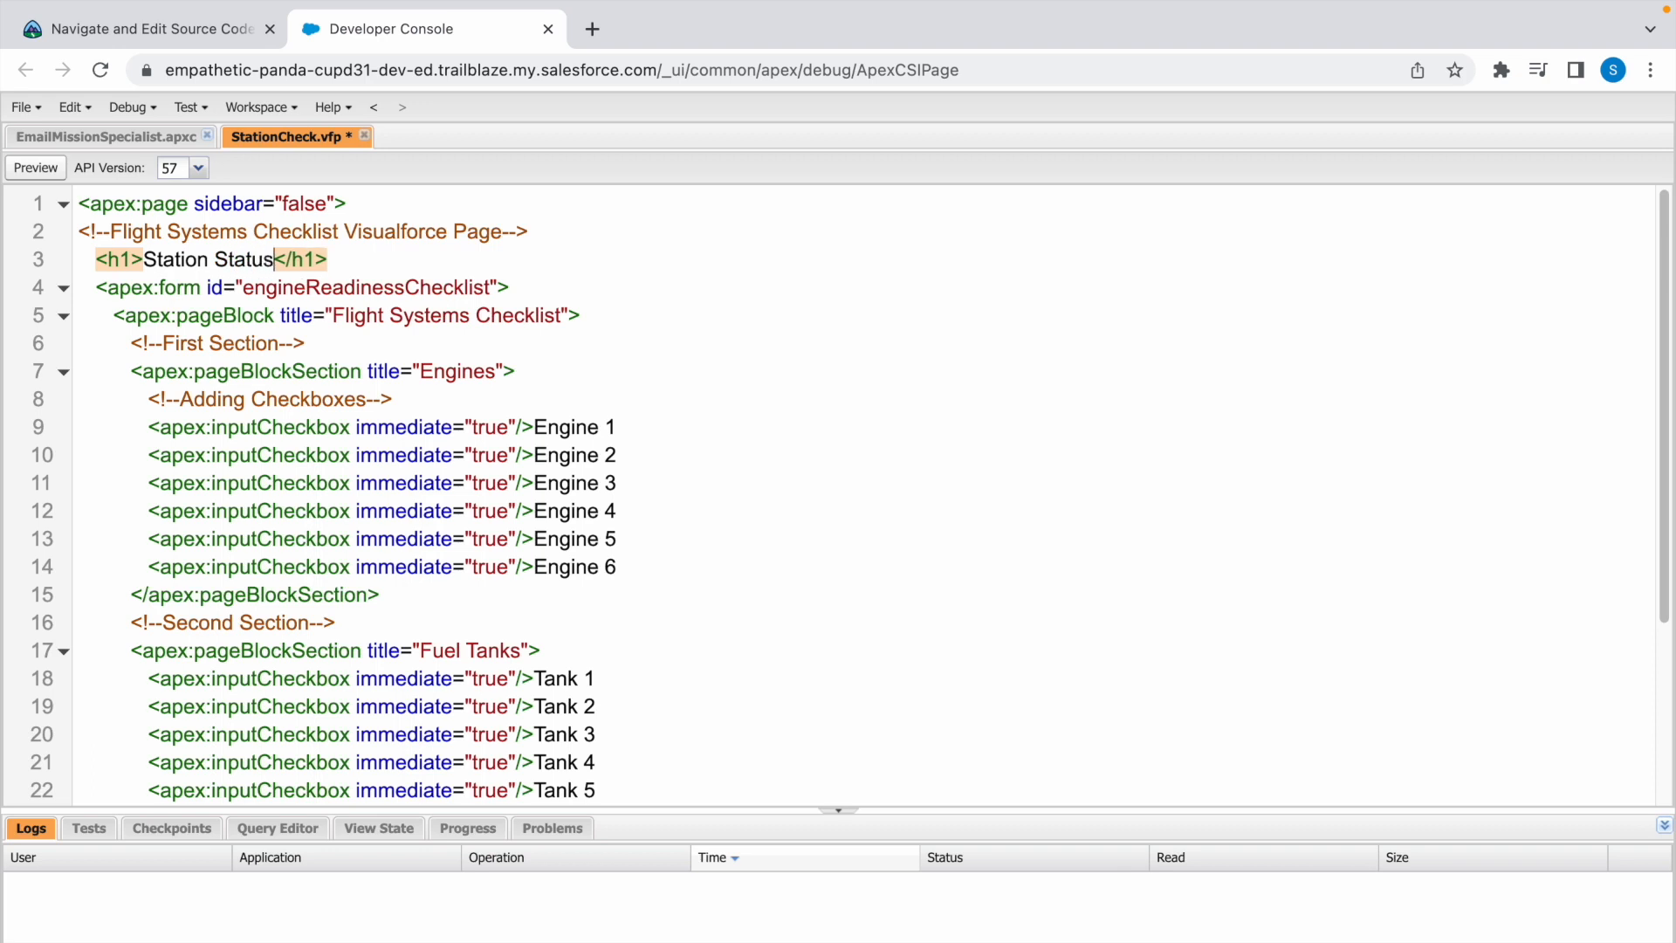
pyautogui.click(20, 106)
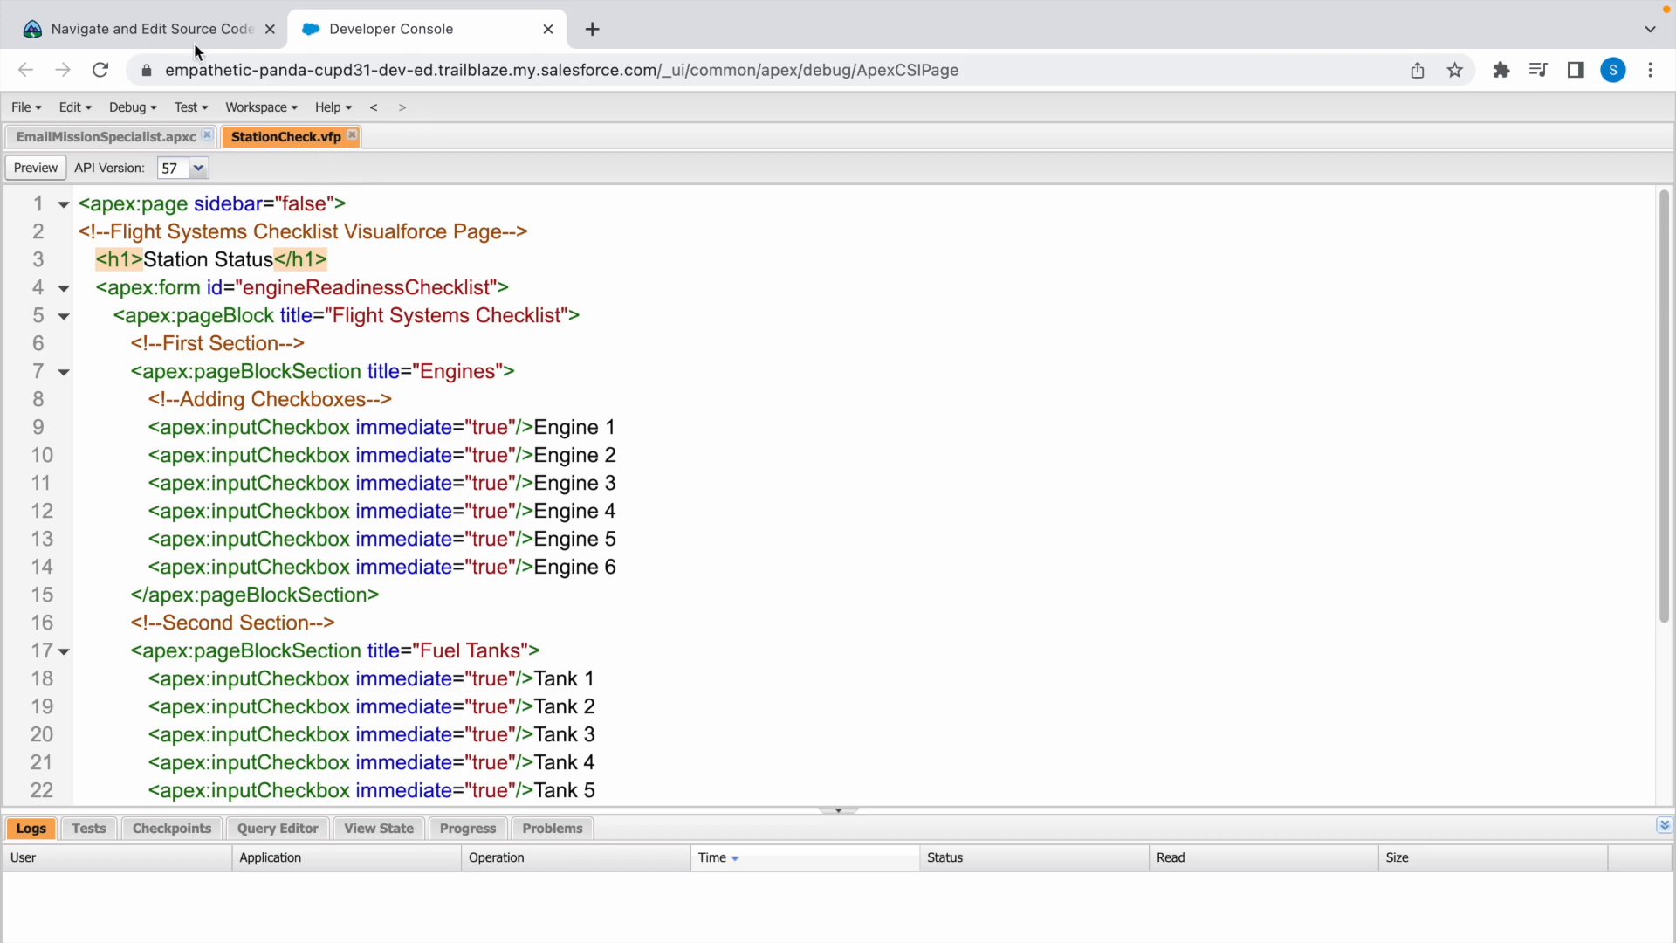
# Step: Submit the Create a Visualforce Page challenge for its 500-point check
pyautogui.click(139, 29)
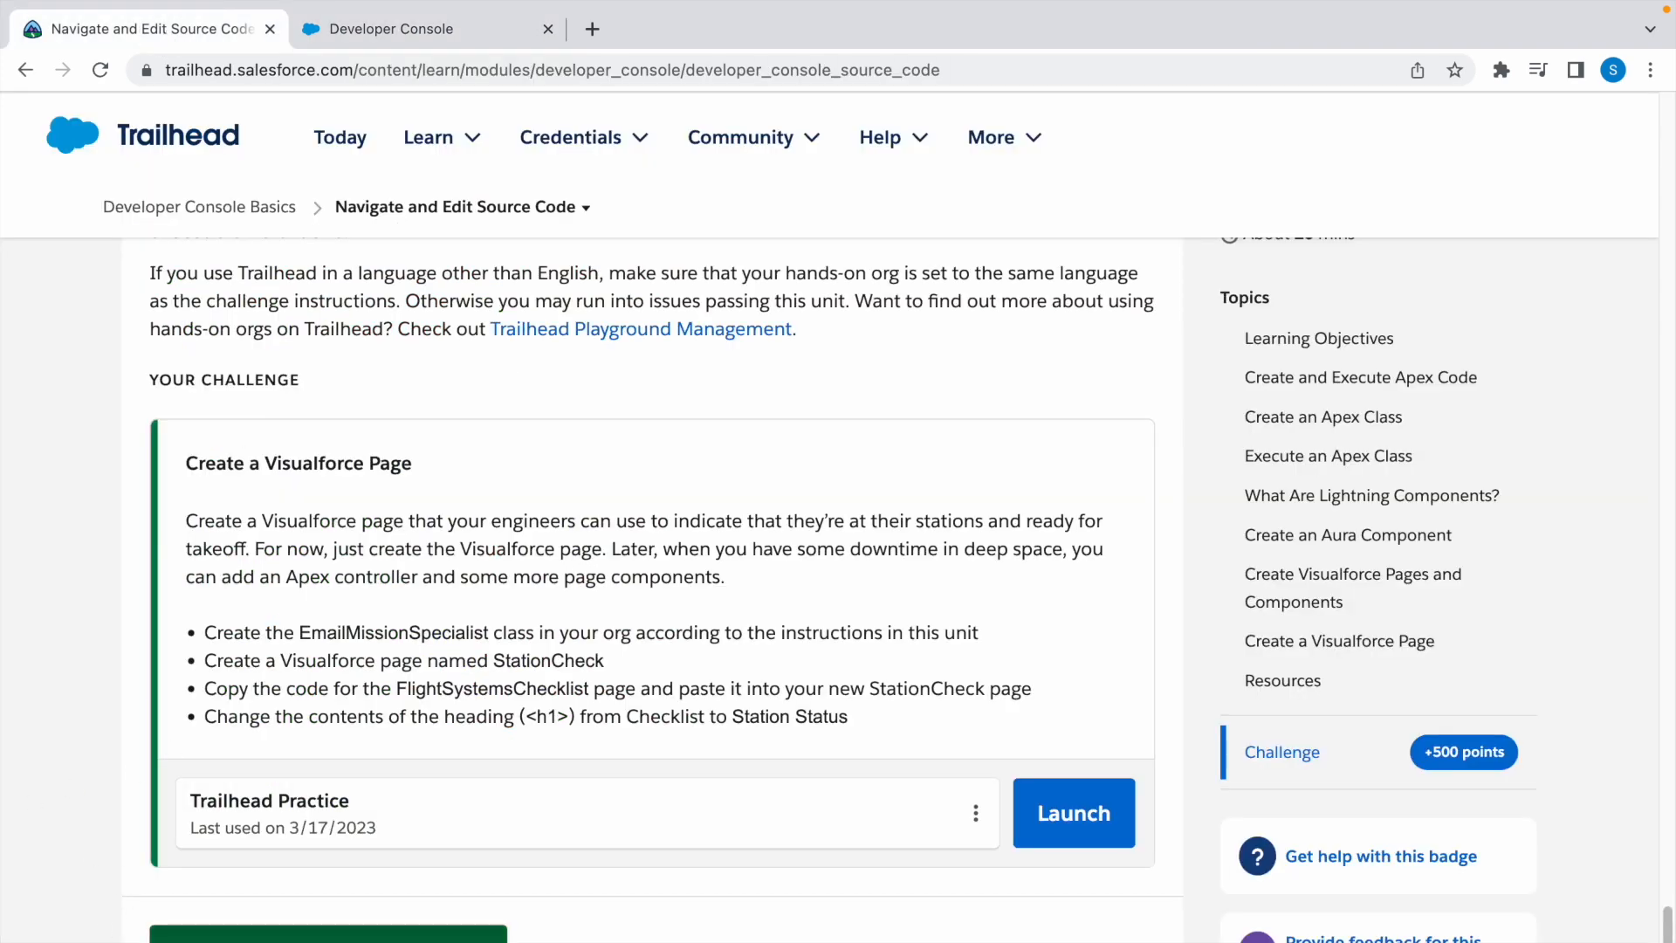
pyautogui.scroll(-3)
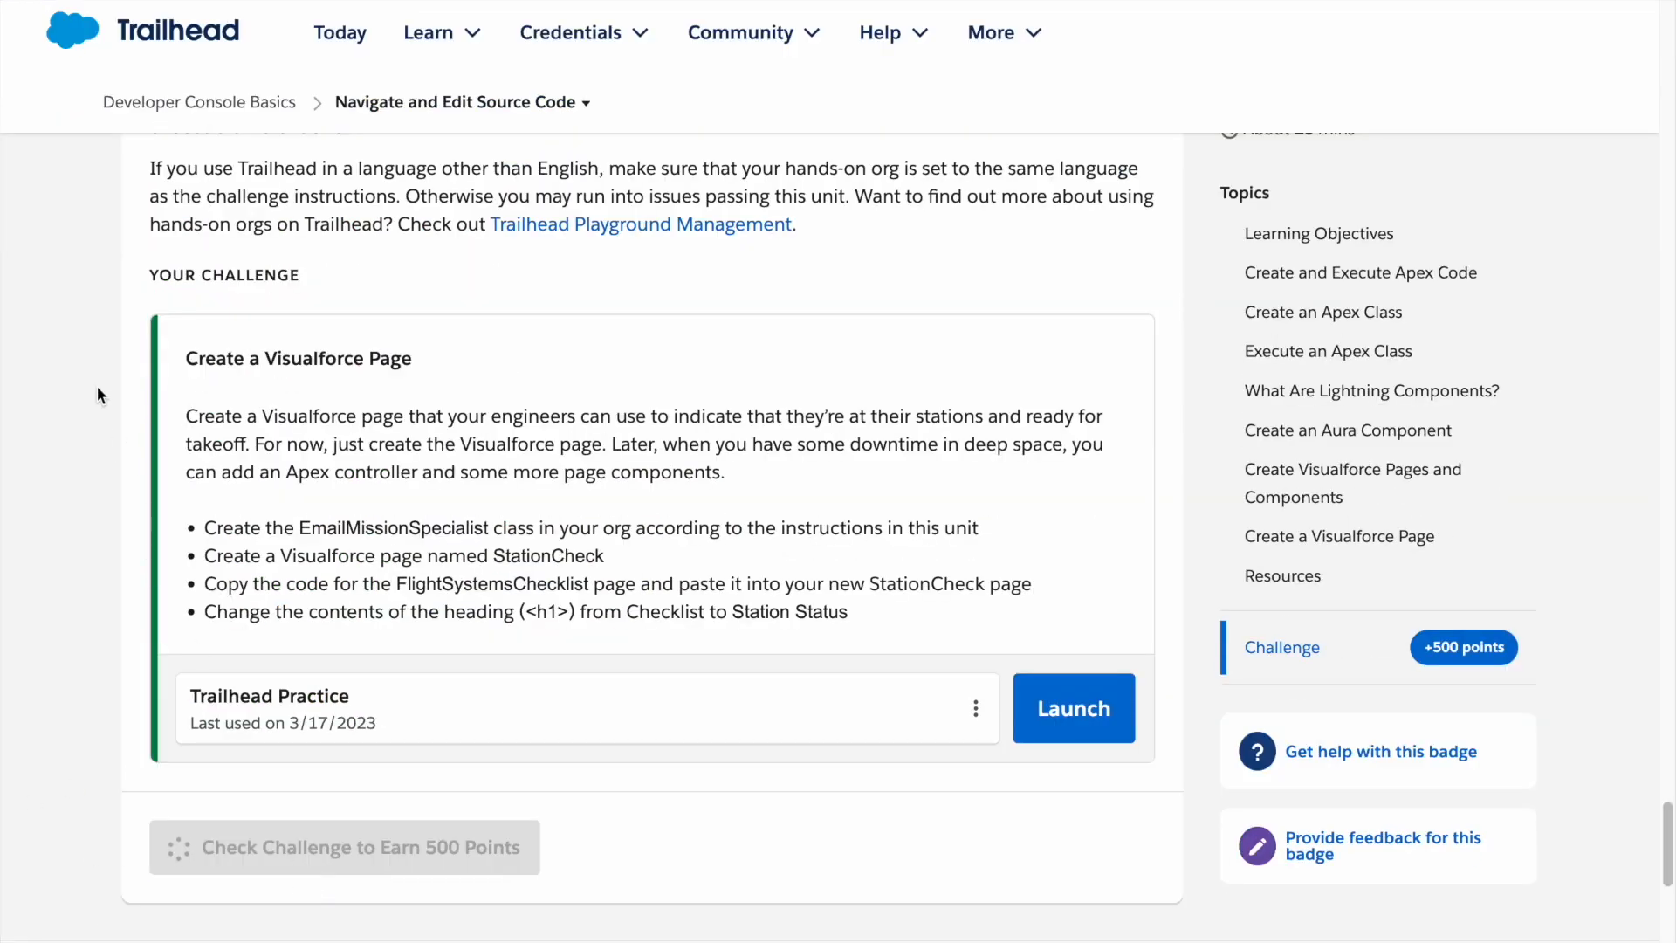
pyautogui.click(344, 846)
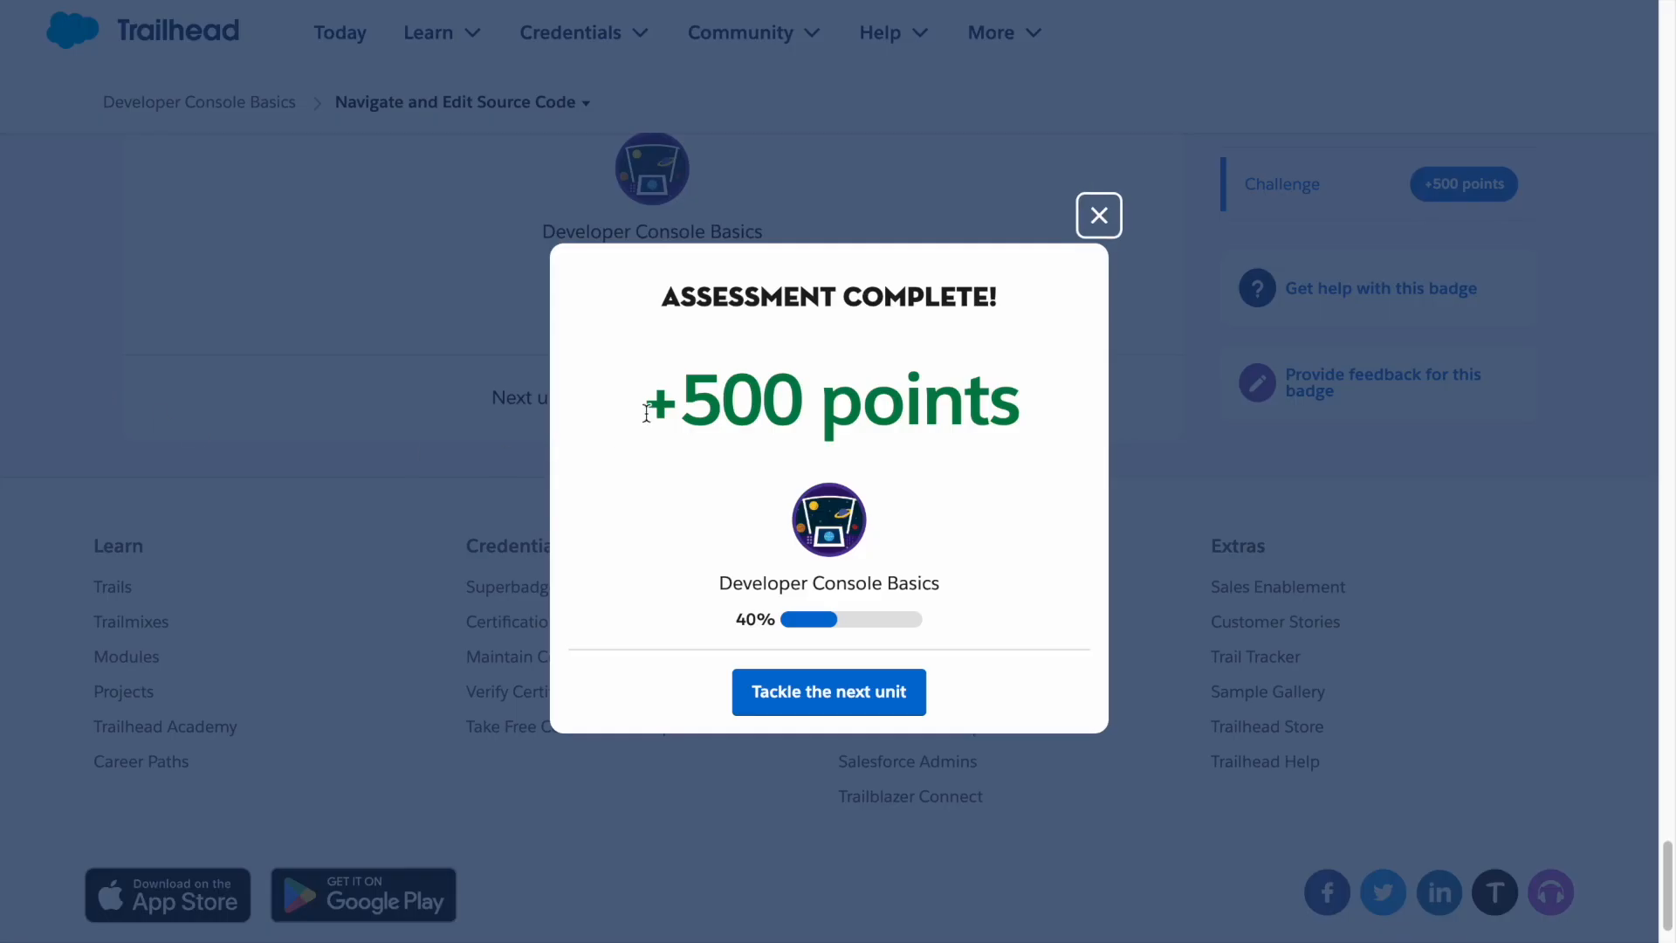
pyautogui.moveTo(713, 362)
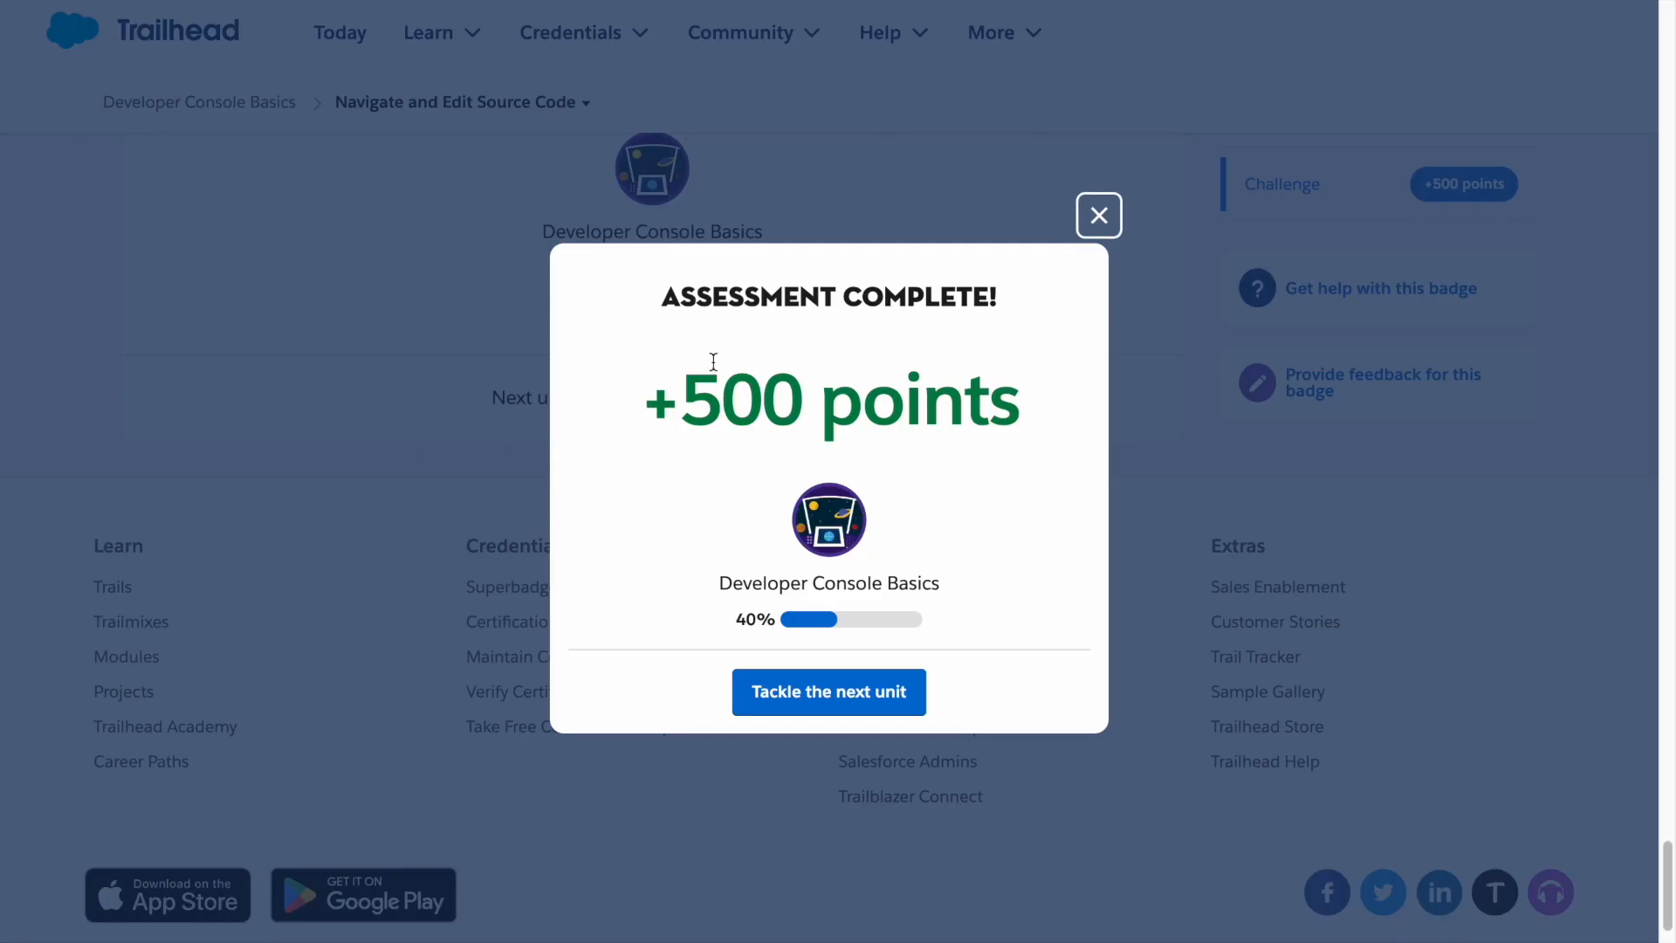